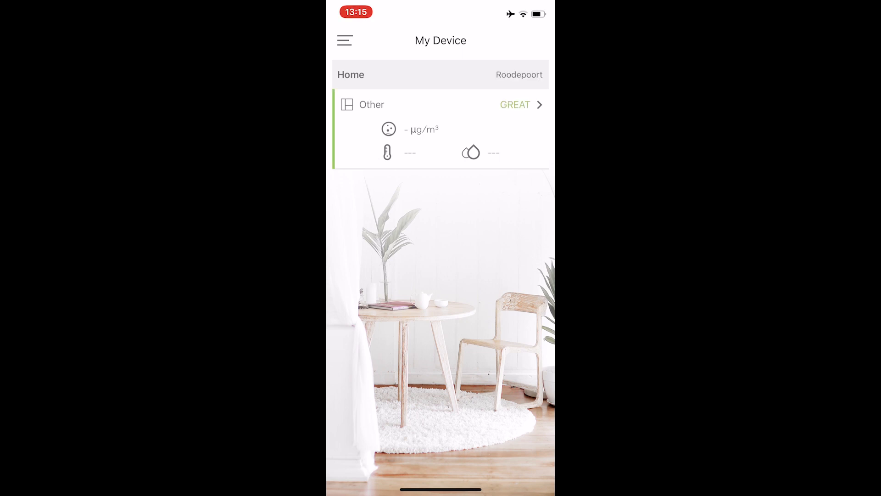
Open the Other device's Trend Graph and review the daily PM2.5, TVOC, HCHO and CO2 charts.
left_click(440, 104)
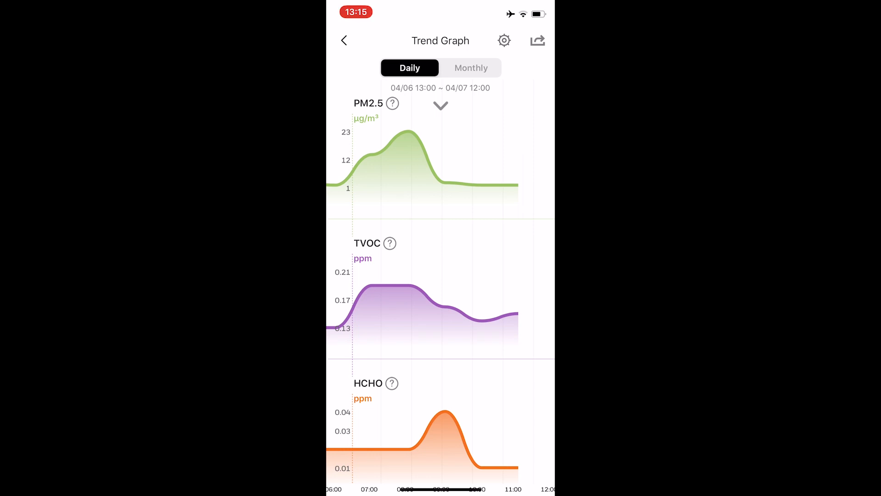
scroll("down", 3)
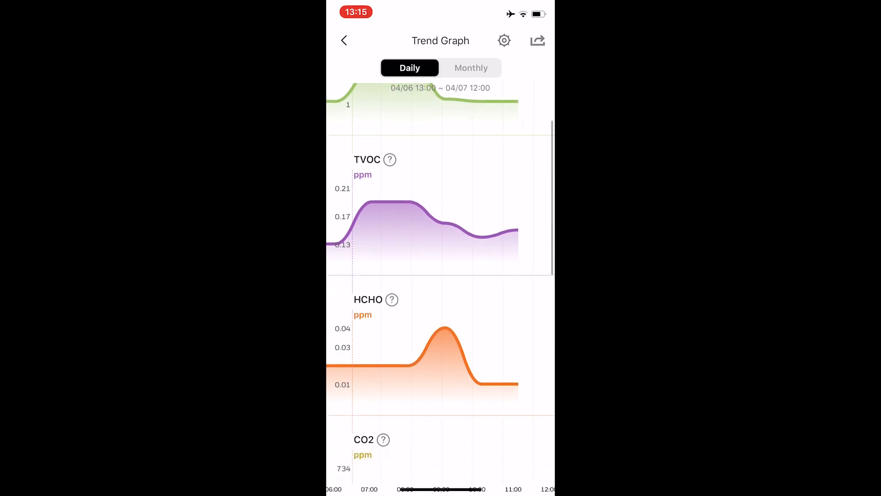
scroll("down", 3)
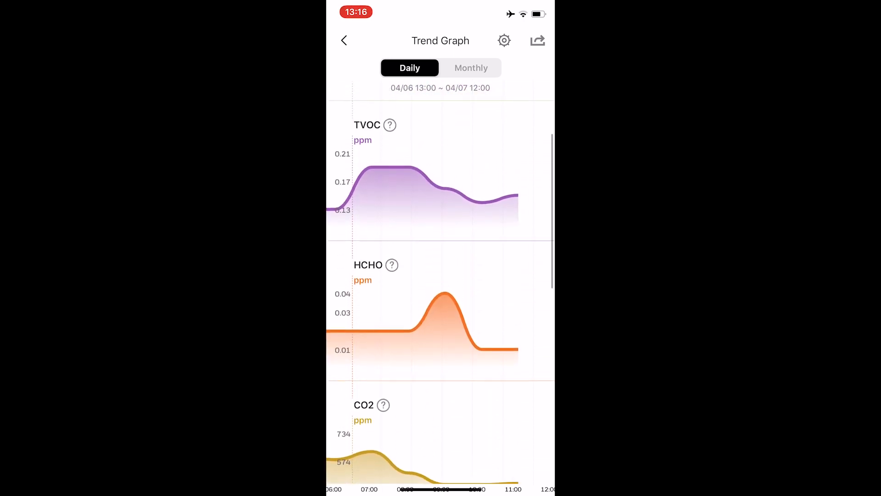
scroll("down", 3)
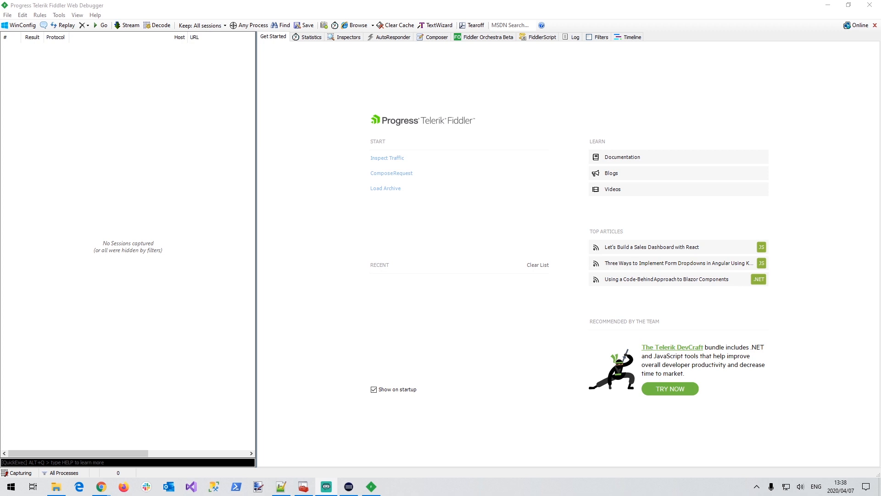
mouse_move(99, 130)
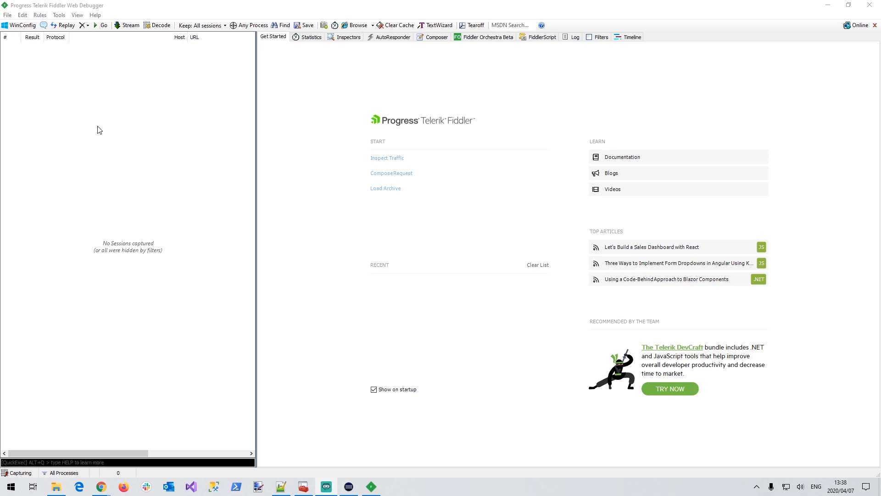
mouse_move(119, 62)
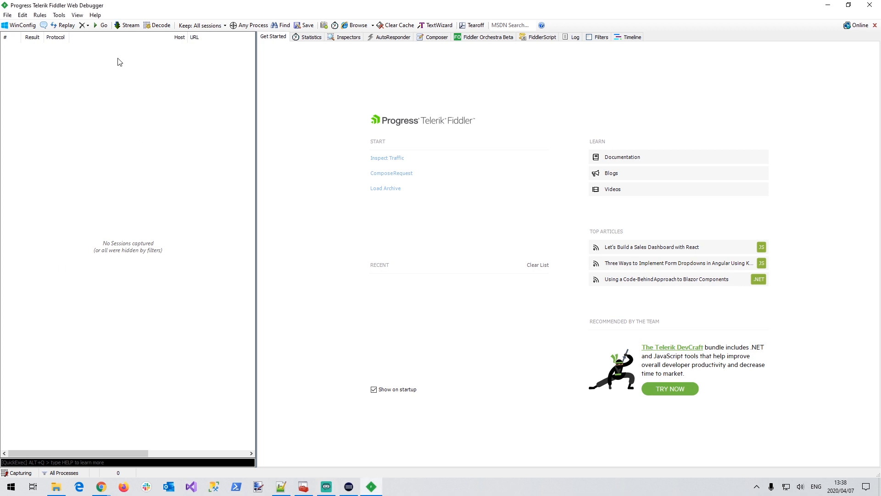
mouse_move(156, 123)
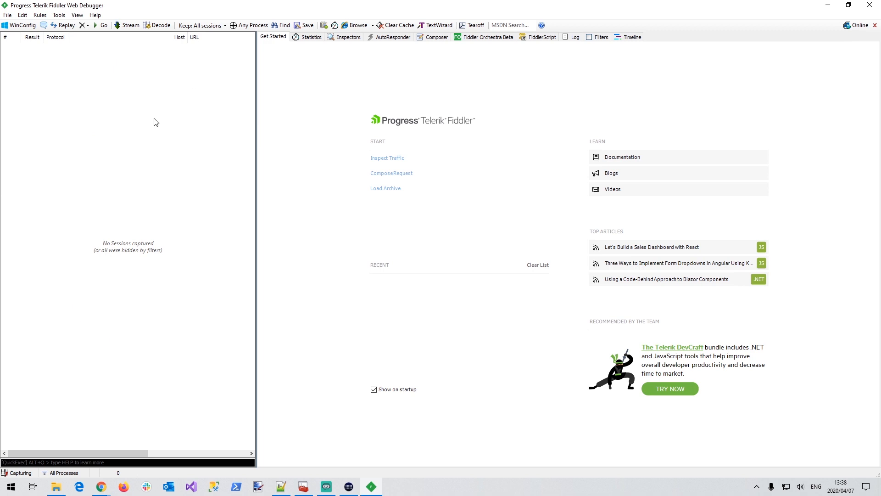
mouse_move(39, 51)
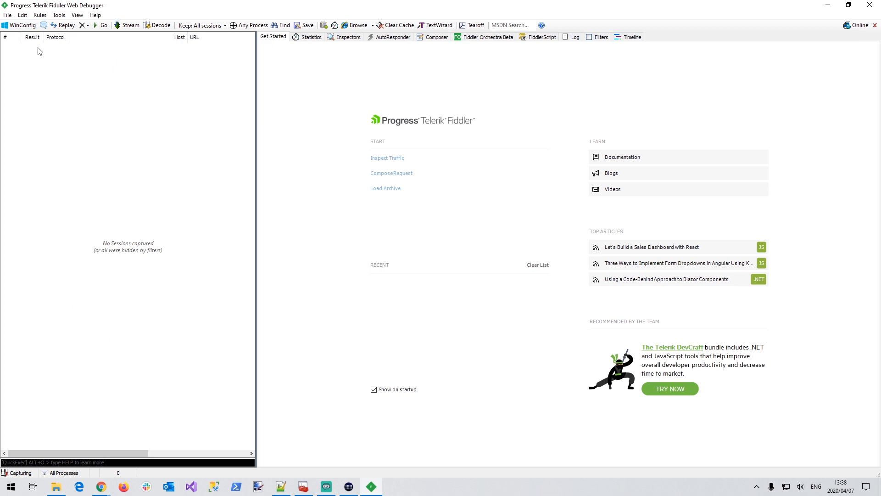
Turn on Fiddler's Capture Traffic (F12) from the File menu.
left_click(7, 15)
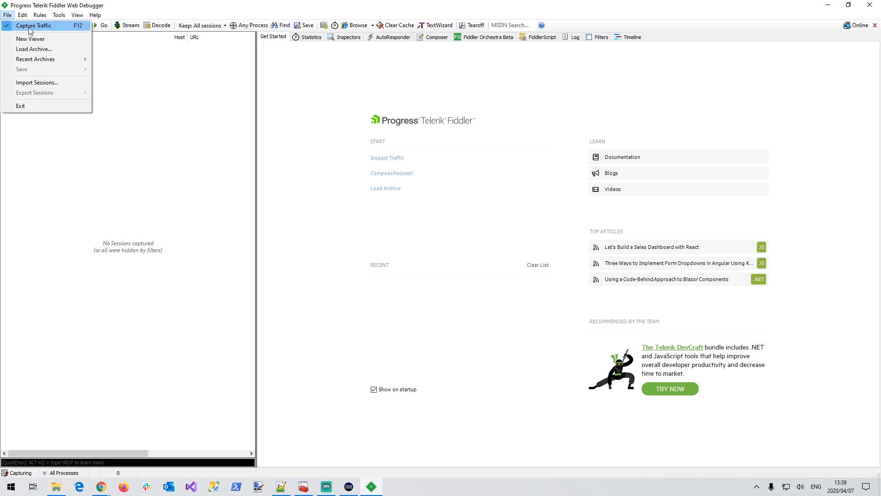
left_click(34, 25)
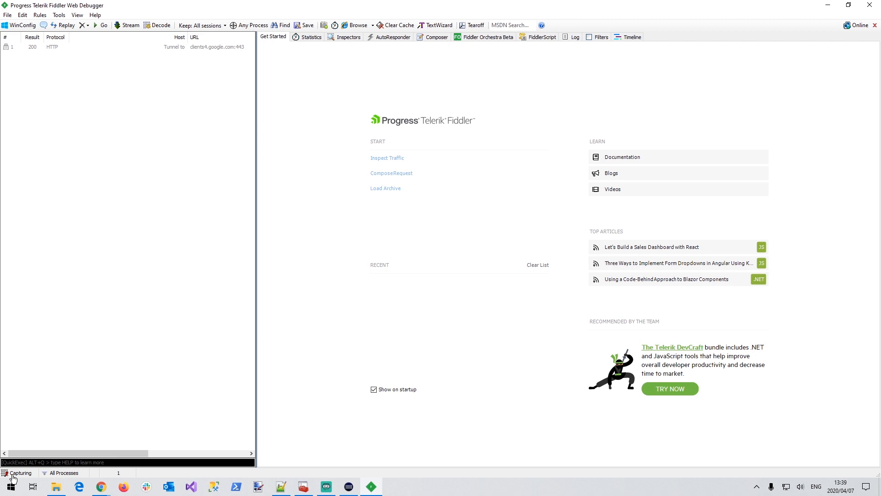
mouse_move(176, 195)
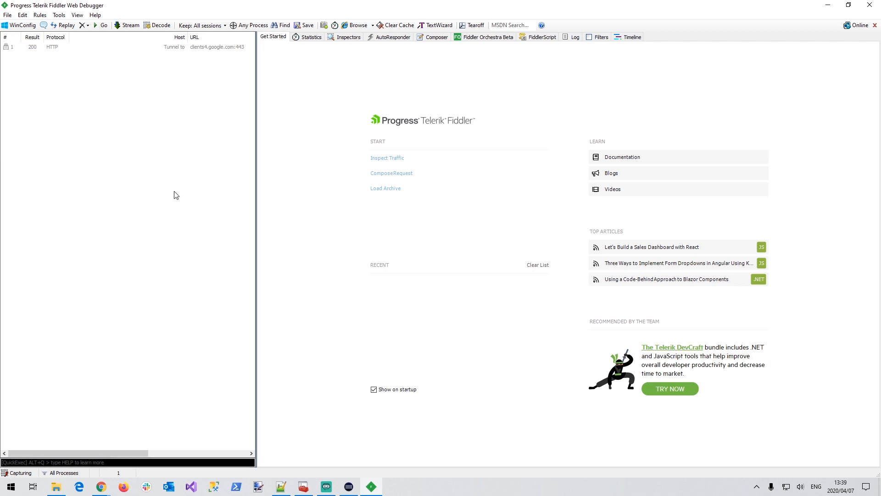
mouse_move(136, 313)
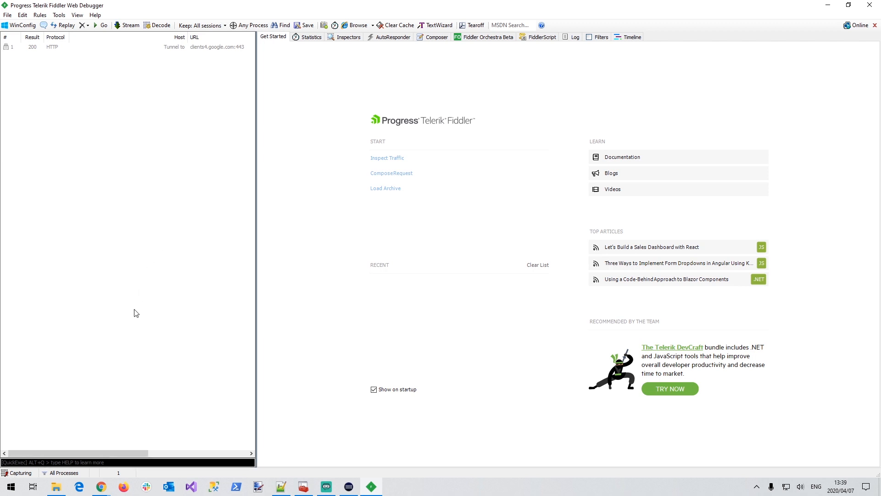
Load google.com in an incognito Chrome window, then minimize Chrome back to Fiddler.
left_click(99, 486)
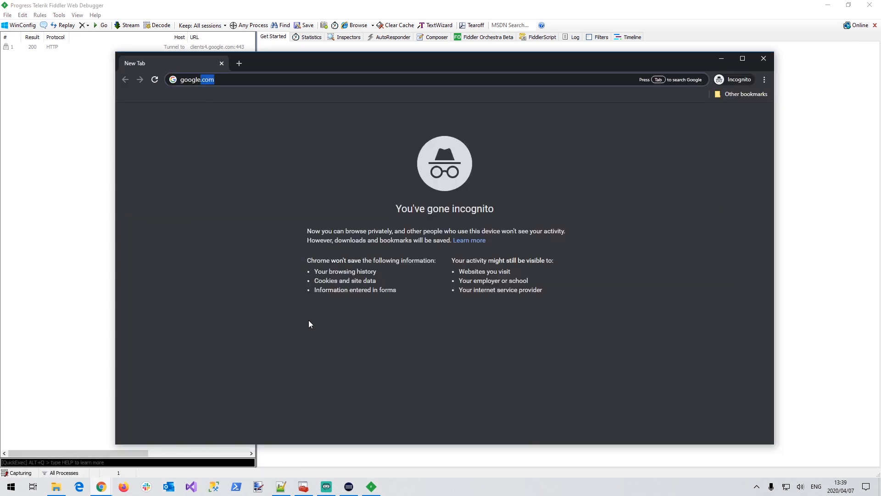
key("Return")
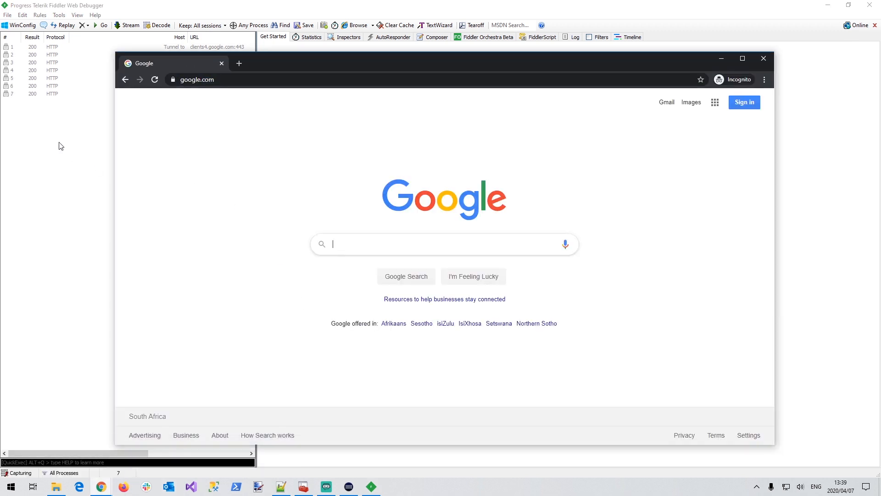
left_click(763, 58)
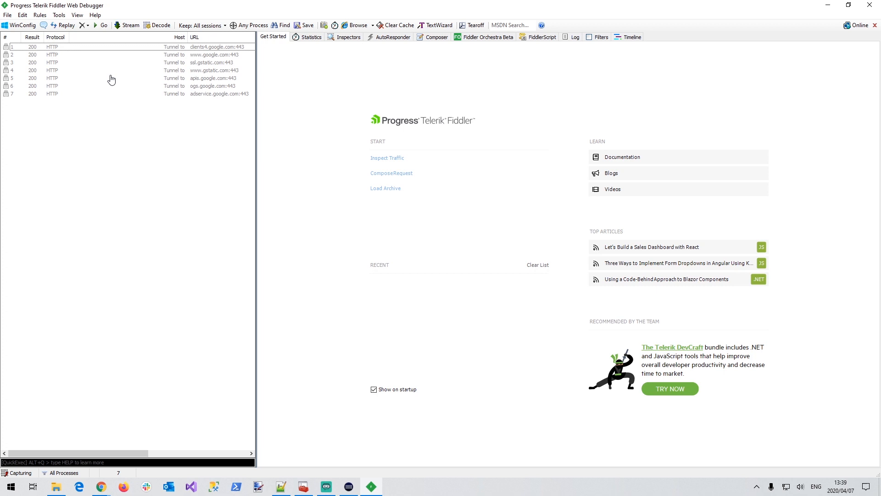
mouse_move(92, 60)
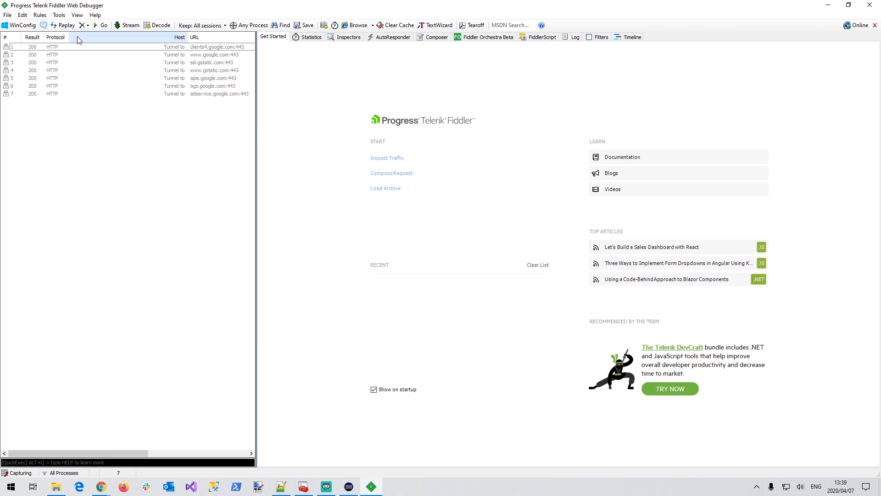
Enable 'Decrypt HTTPS traffic' in Fiddler's HTTPS options.
left_click(59, 14)
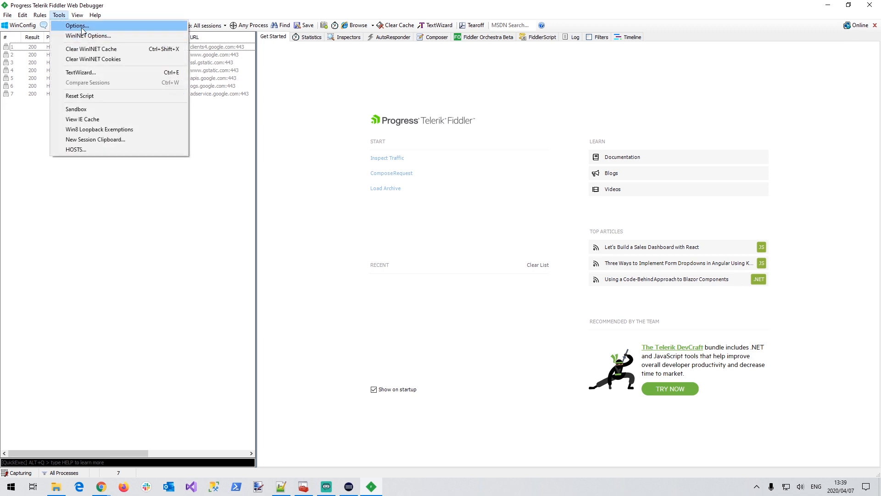
left_click(77, 26)
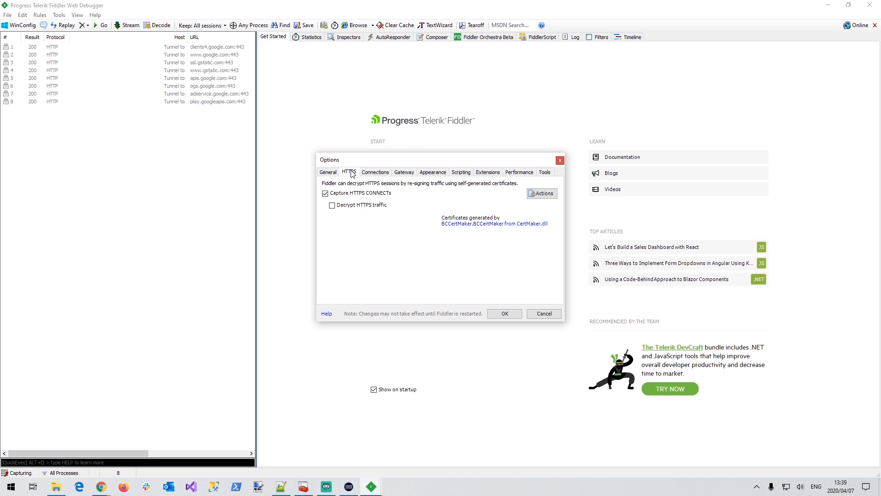
mouse_move(343, 198)
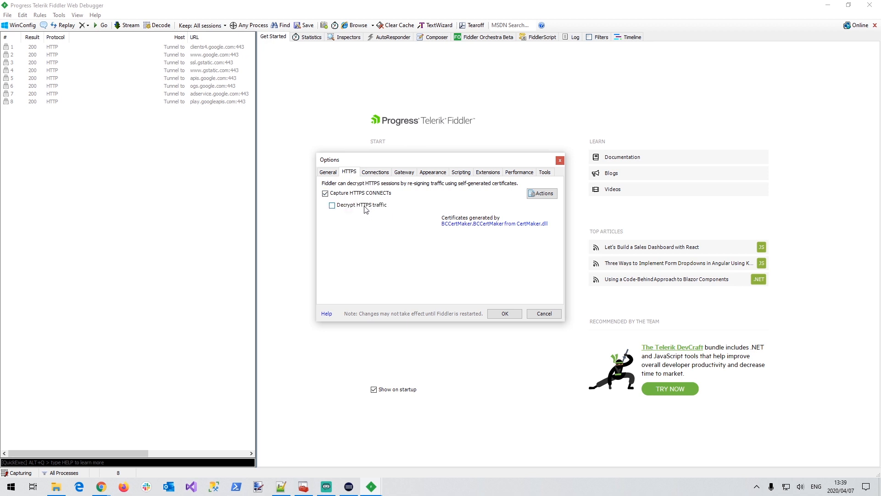
left_click(331, 206)
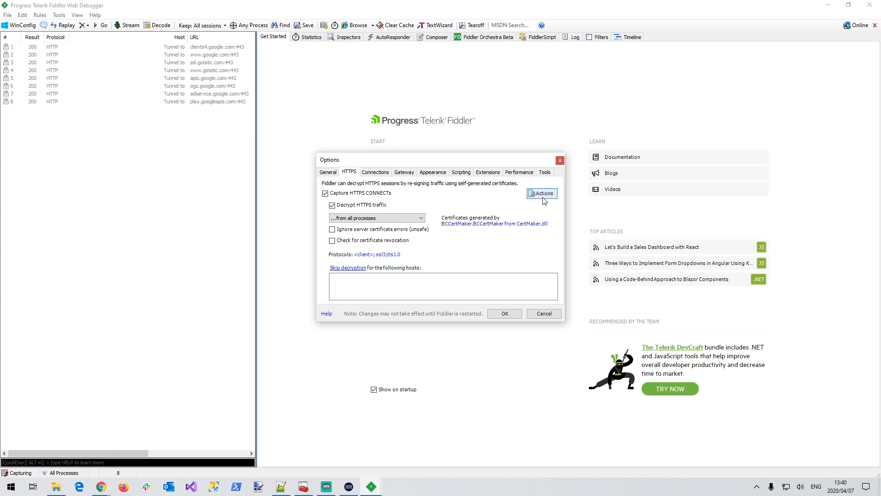
Trust Fiddler's root certificate, approving the install and dismissing the success message.
left_click(541, 193)
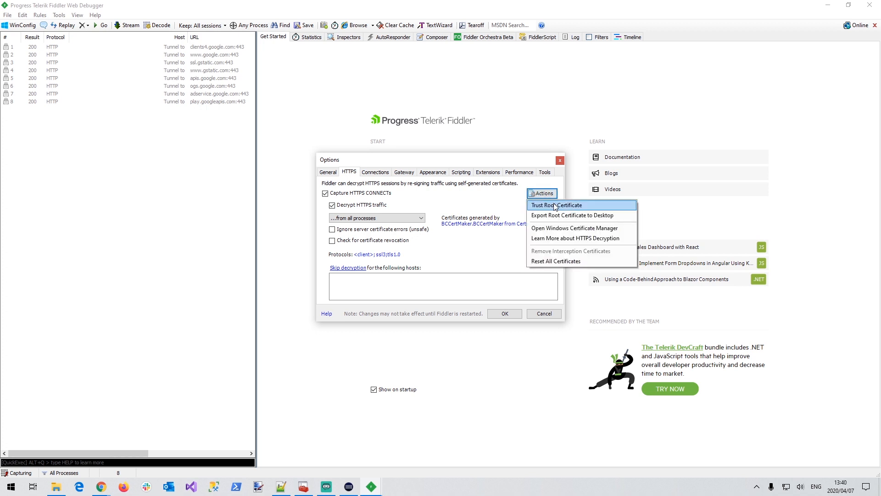
left_click(542, 192)
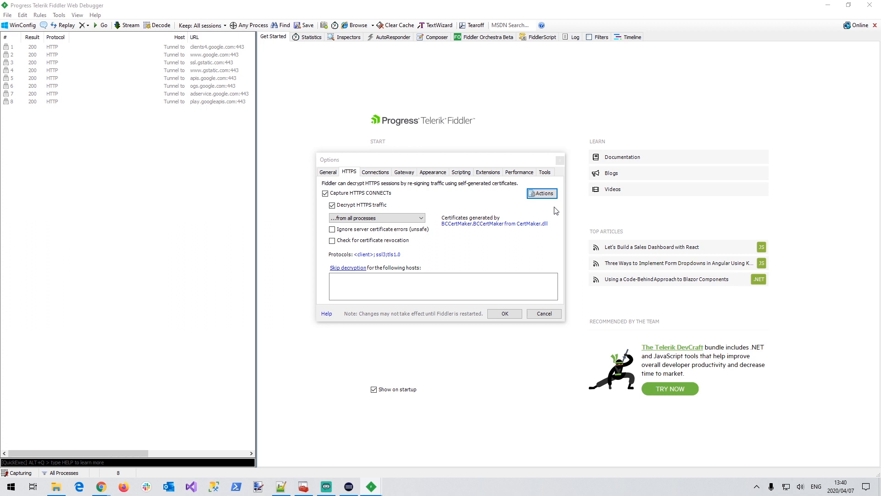
left_click(541, 193)
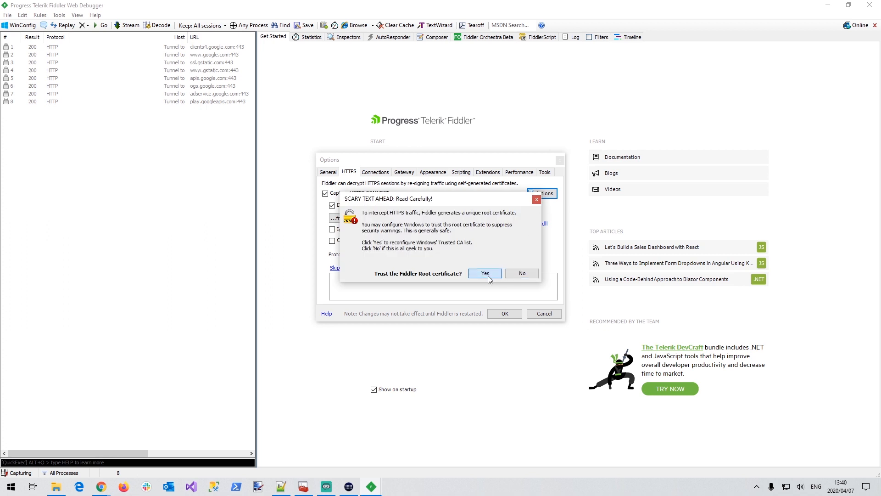
left_click(485, 273)
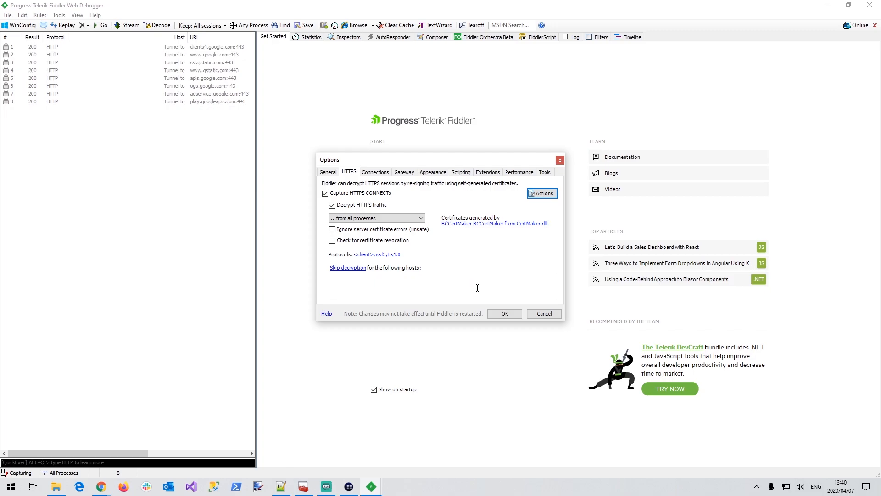
left_click(540, 193)
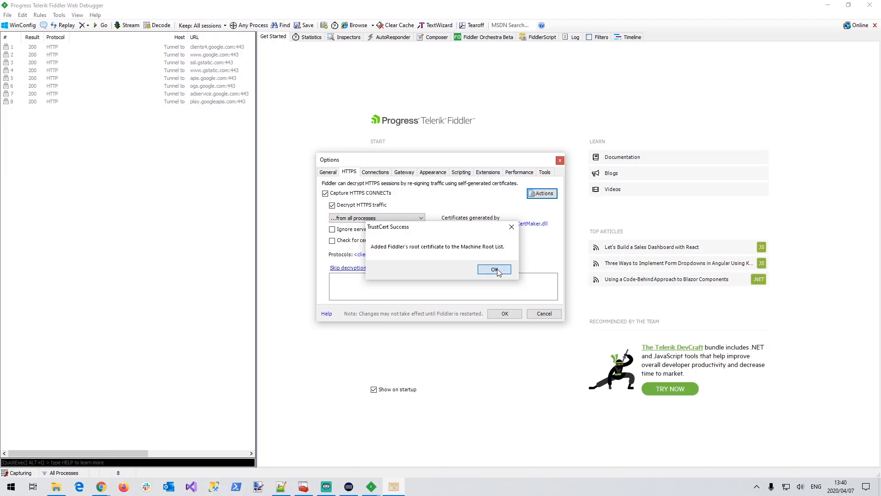
left_click(493, 270)
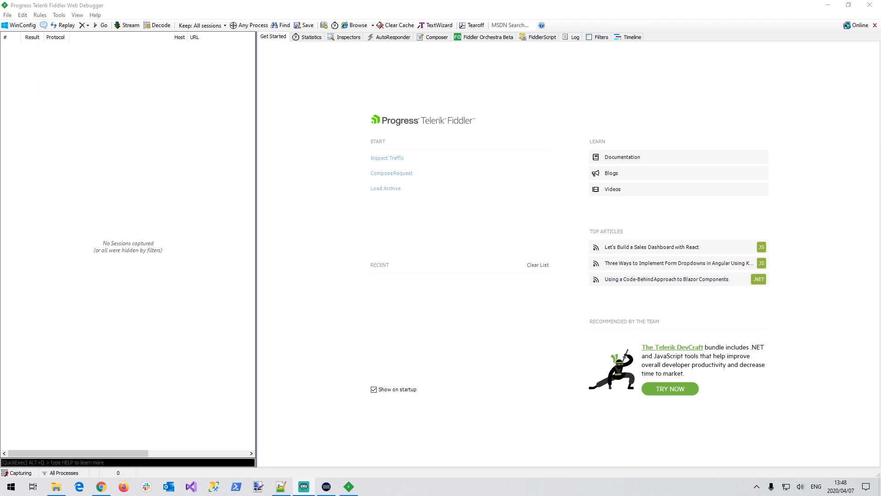
mouse_move(122, 480)
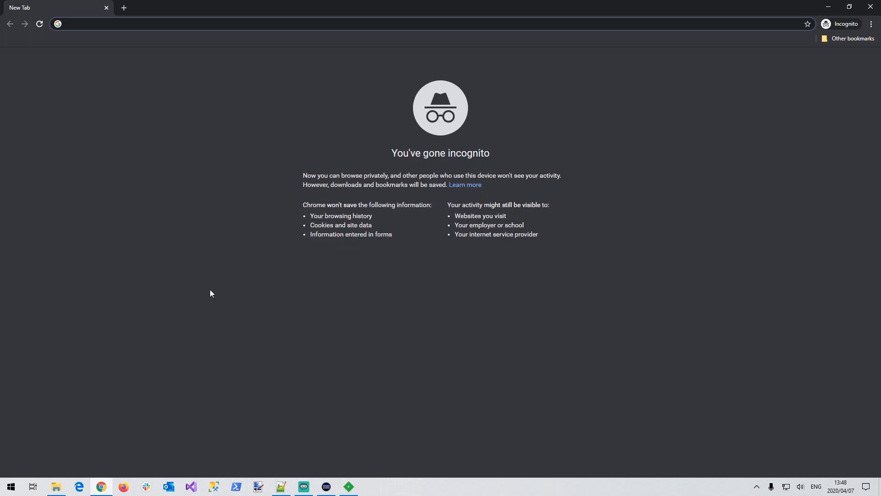
Search Google for 'test' in an incognito Chrome tab.
type("test")
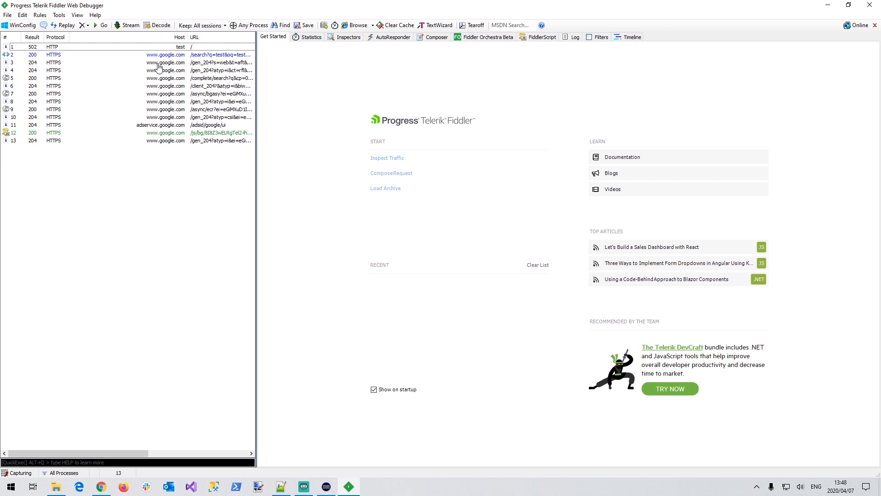
left_click(166, 62)
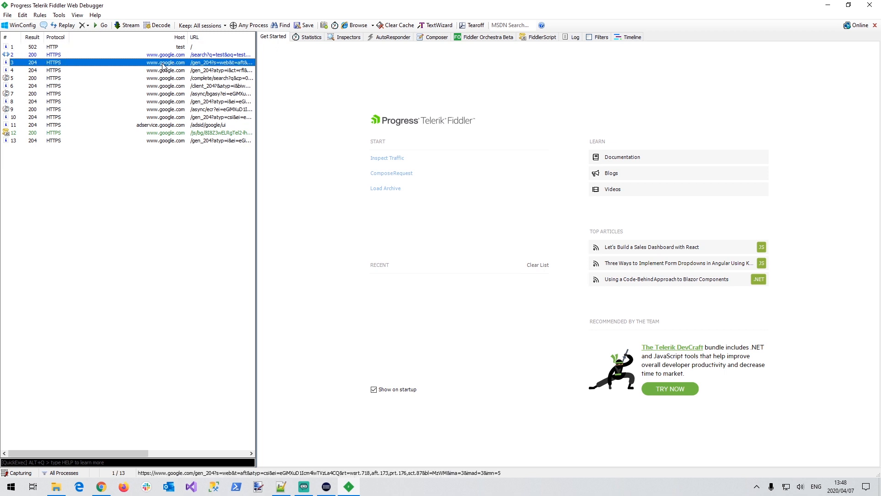
left_click(348, 37)
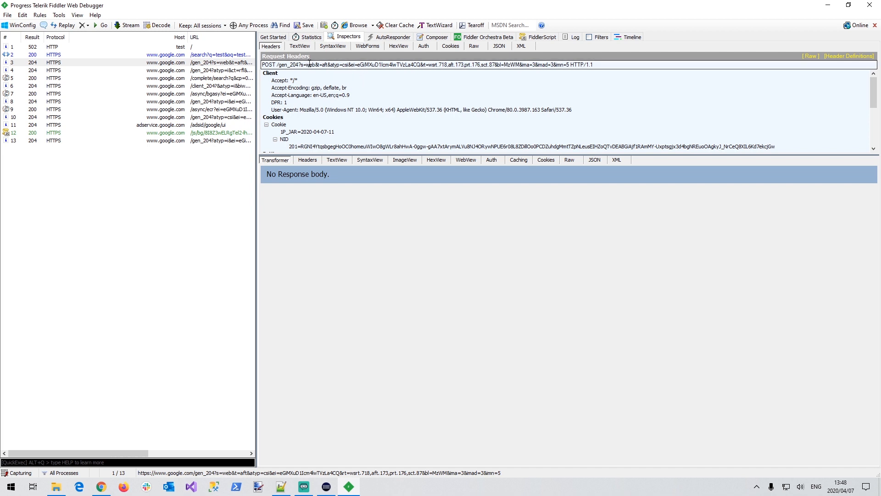
left_click(474, 46)
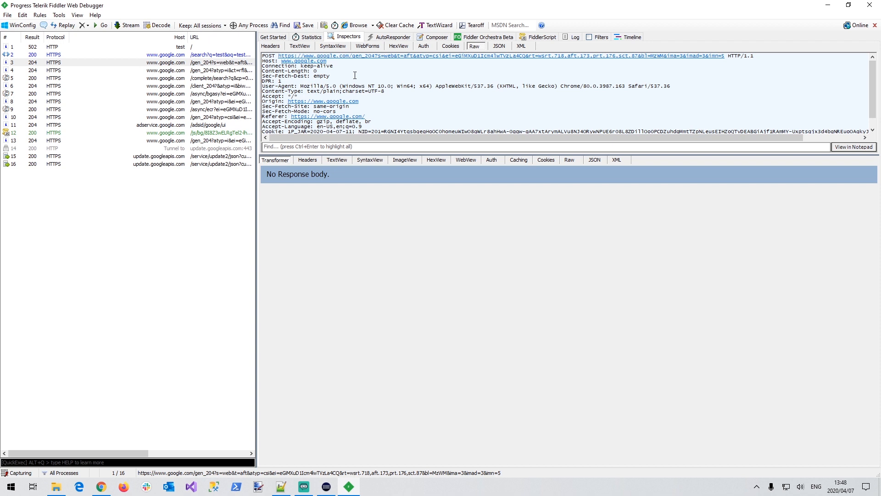
left_click(569, 160)
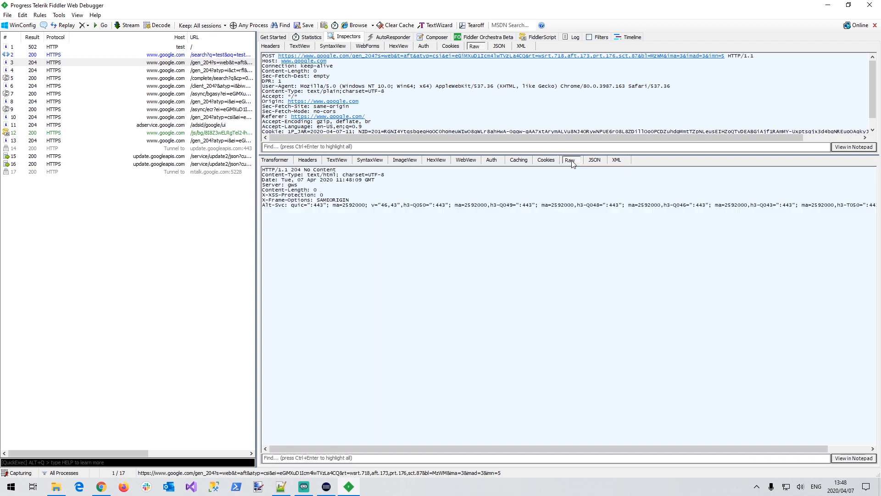
mouse_move(438, 216)
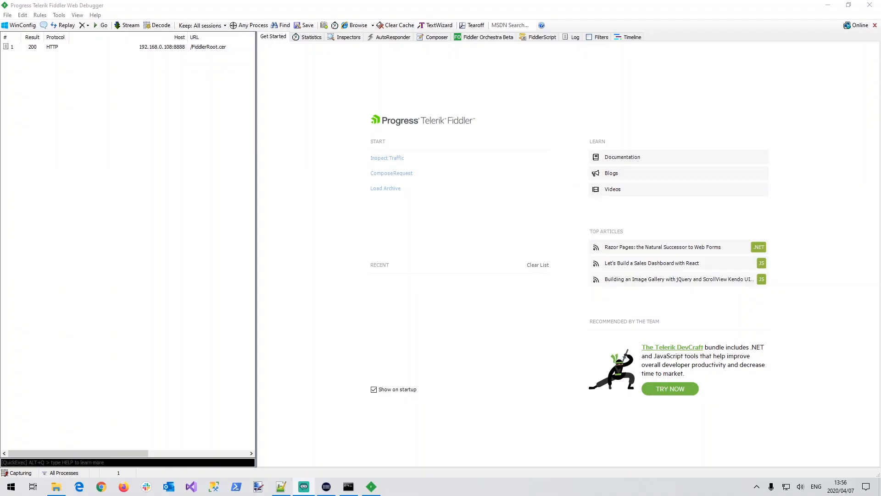
Tick 'Allow remote computers to connect' in Fiddler's Connections options.
left_click(58, 15)
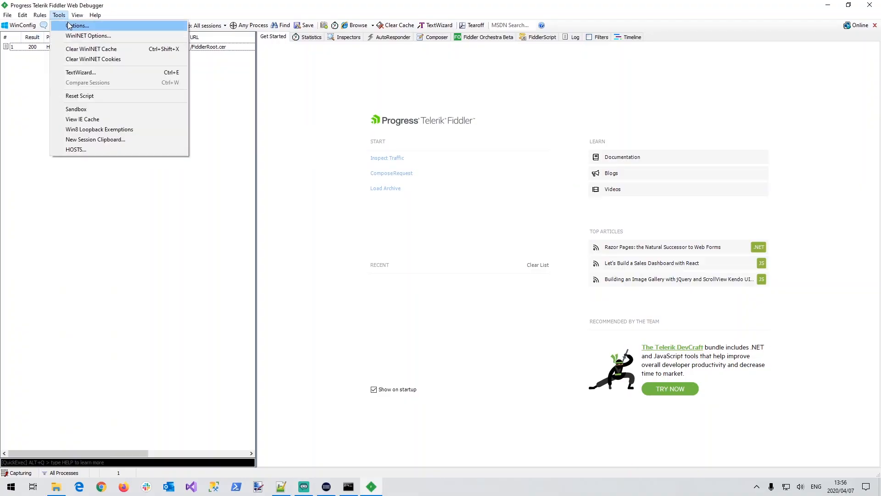
left_click(77, 25)
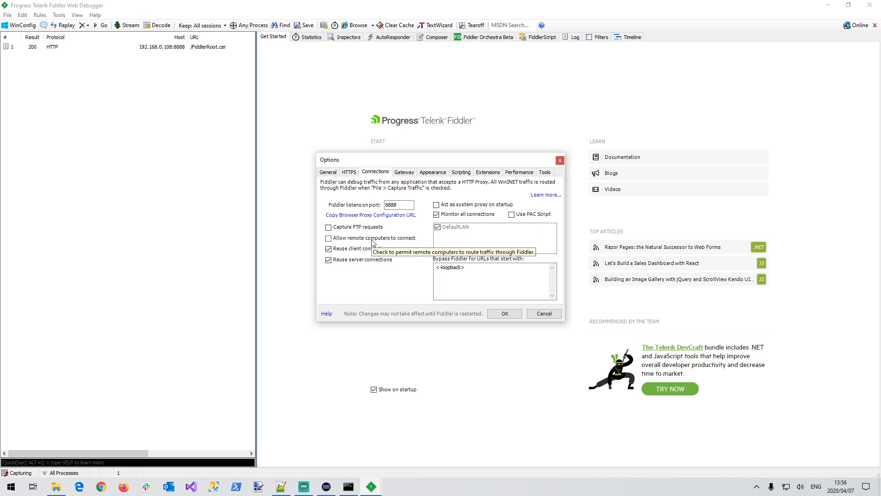
left_click(329, 238)
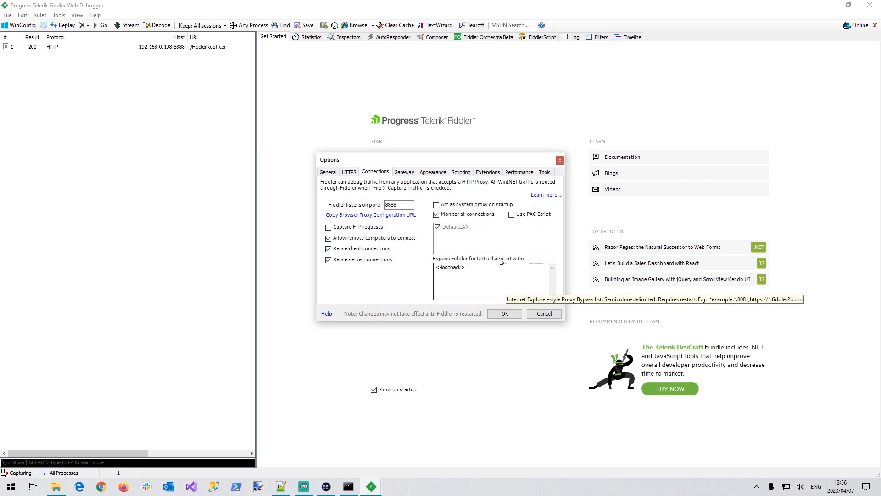
mouse_move(486, 208)
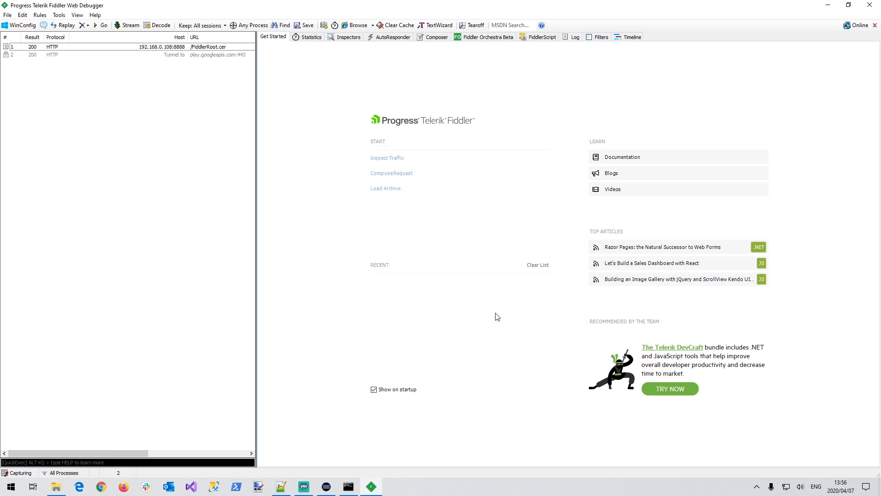
mouse_move(348, 486)
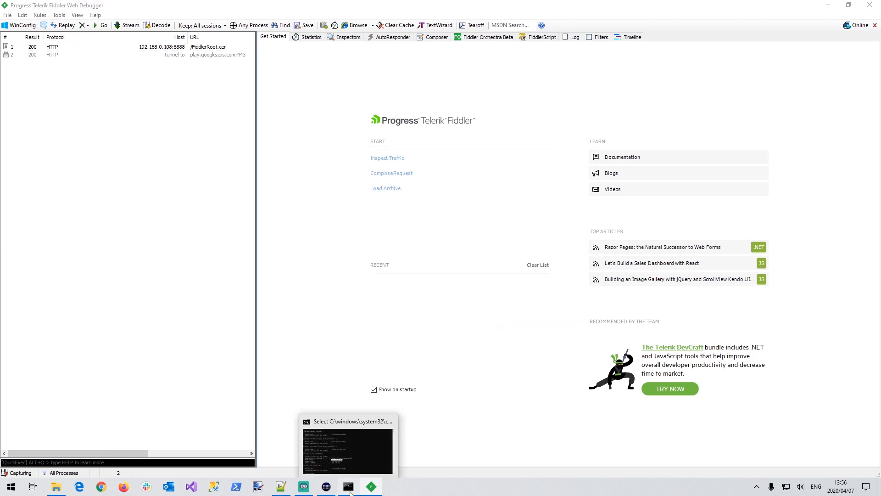
Bring the running command prompt window to the front from the taskbar.
left_click(348, 450)
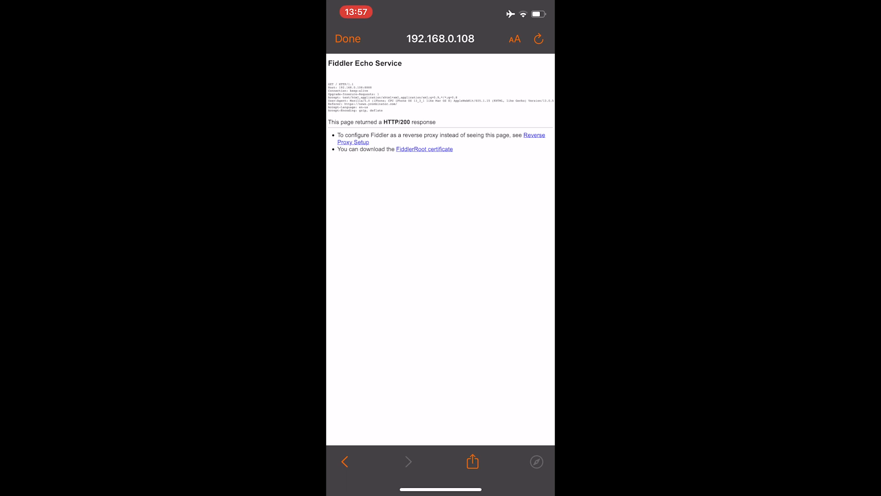
Download the FiddlerRoot certificate profile from the Echo Service page, allowing the prompt.
left_click(425, 149)
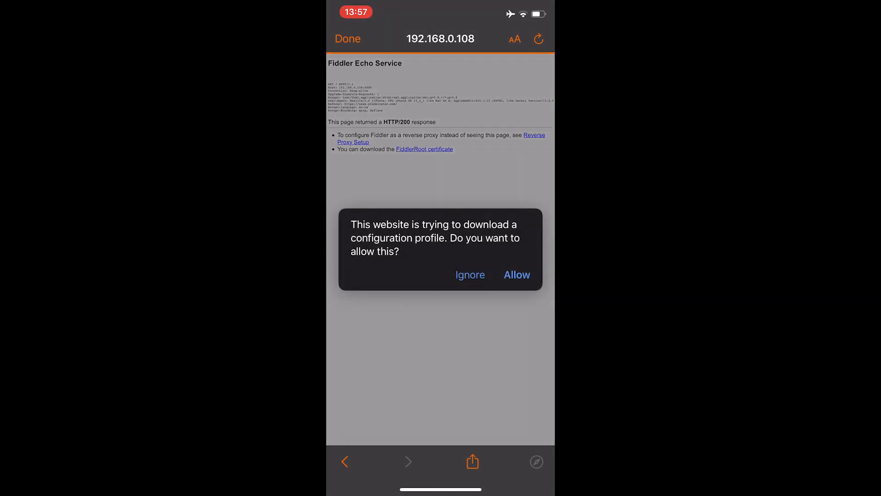
left_click(517, 274)
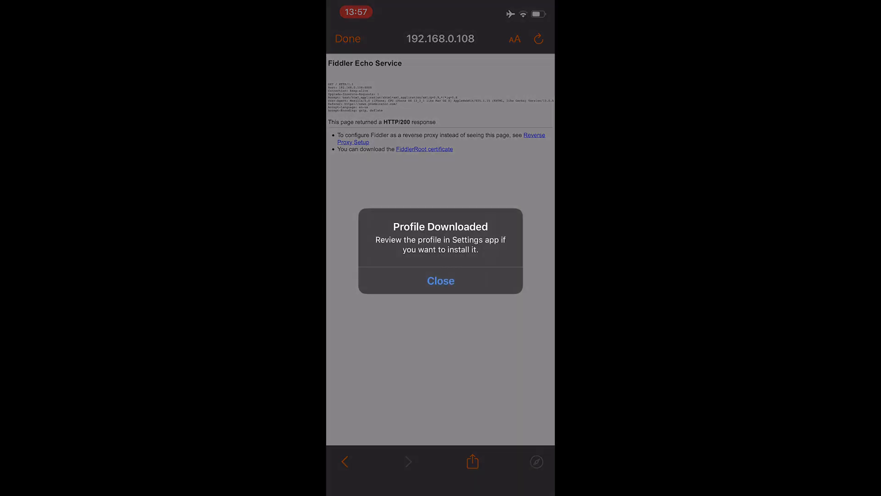
left_click(440, 281)
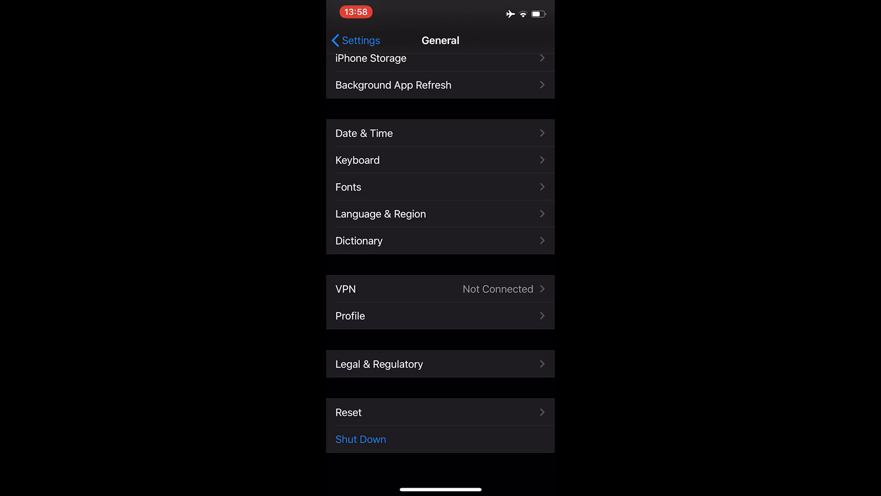
Install the DO_NOT_TRUST_FiddlerRoot profile from General > Profile, confirming each warning.
left_click(440, 315)
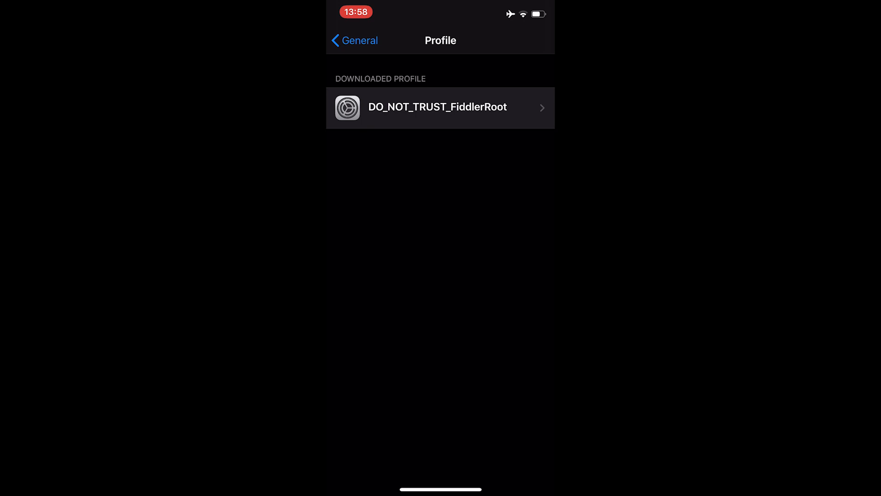
left_click(440, 107)
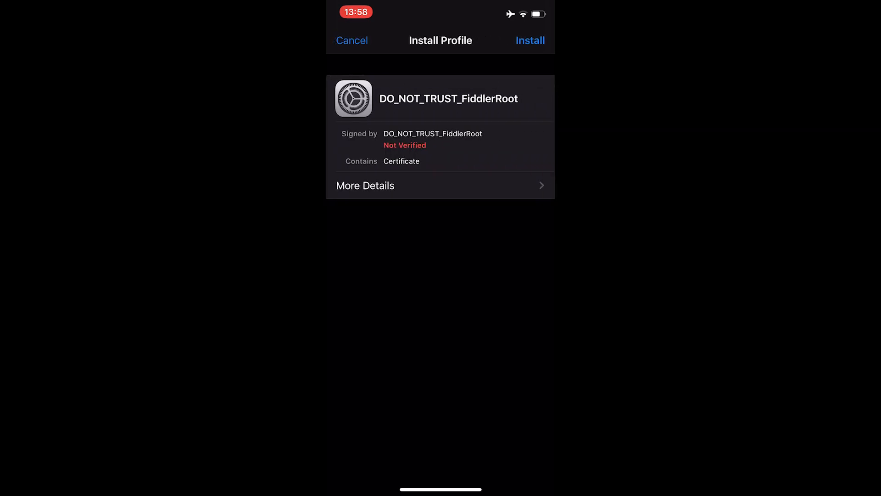
left_click(529, 41)
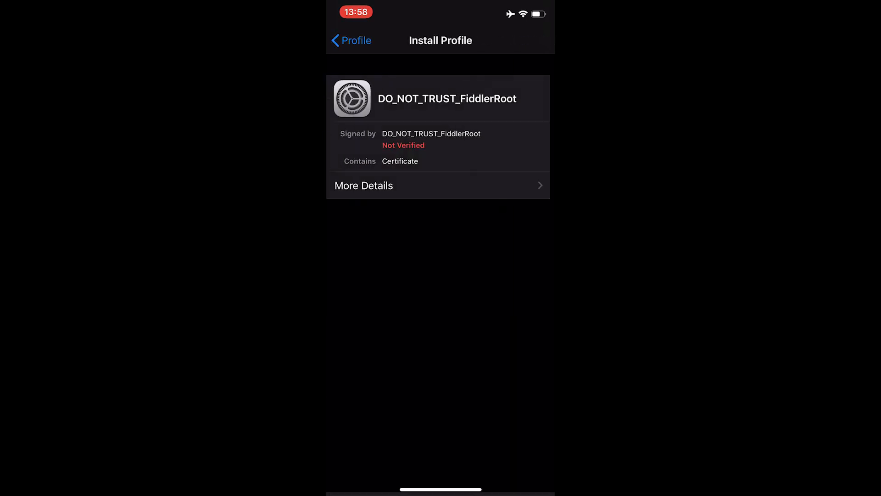
left_click(530, 40)
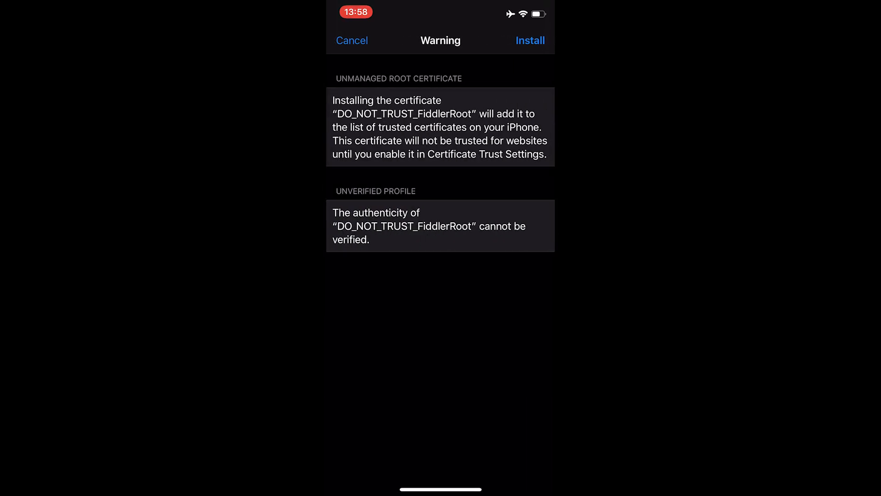
left_click(529, 40)
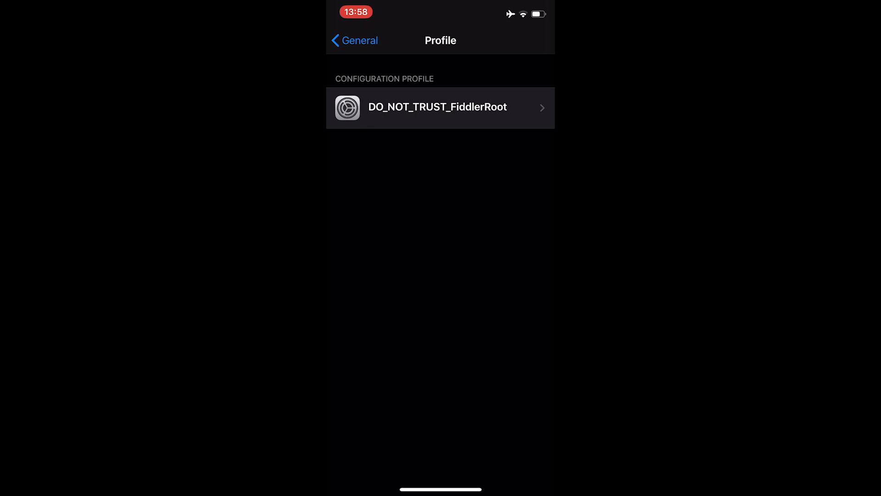
left_click(354, 40)
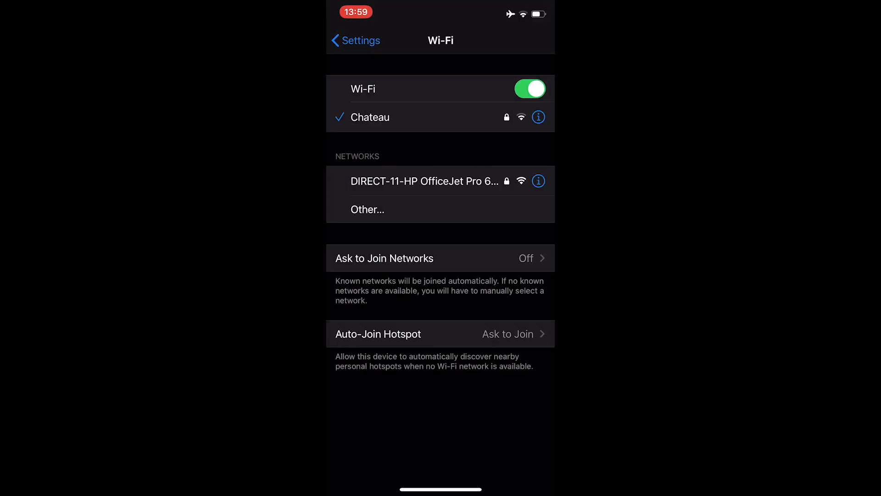
Give the Chateau Wi-Fi network a manual proxy at server 192.168.0.108 and save it.
left_click(538, 118)
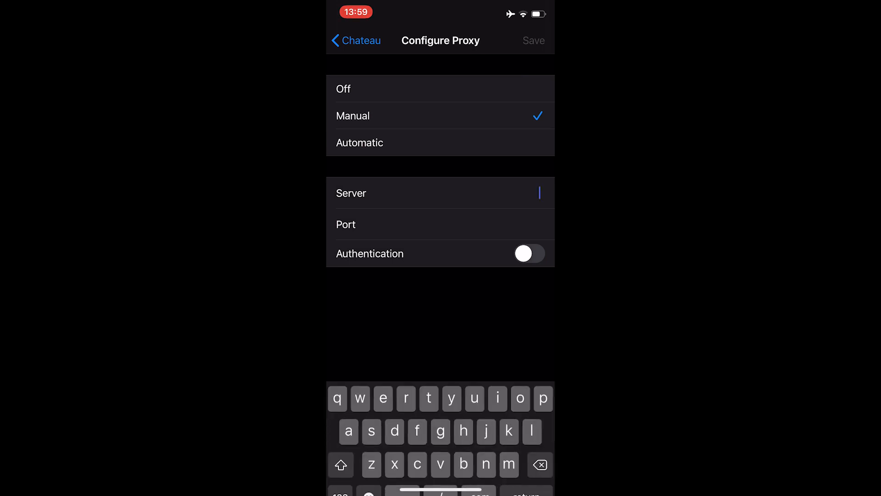
type("192")
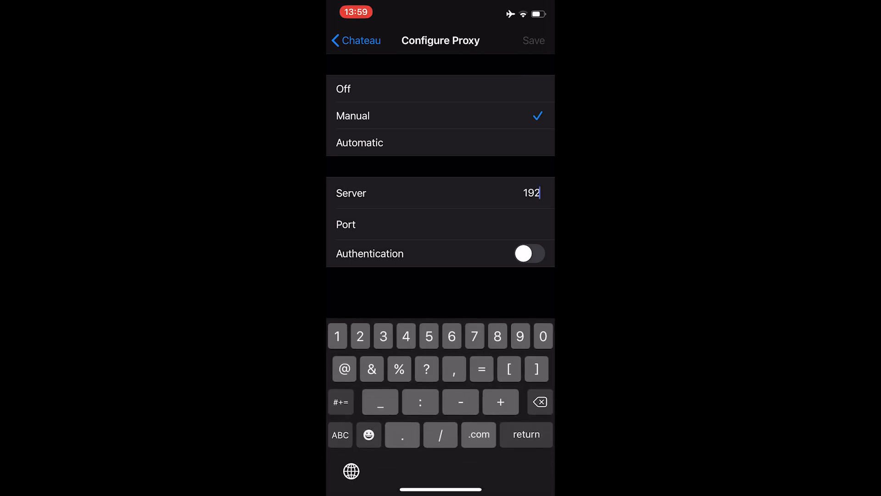
type(".16")
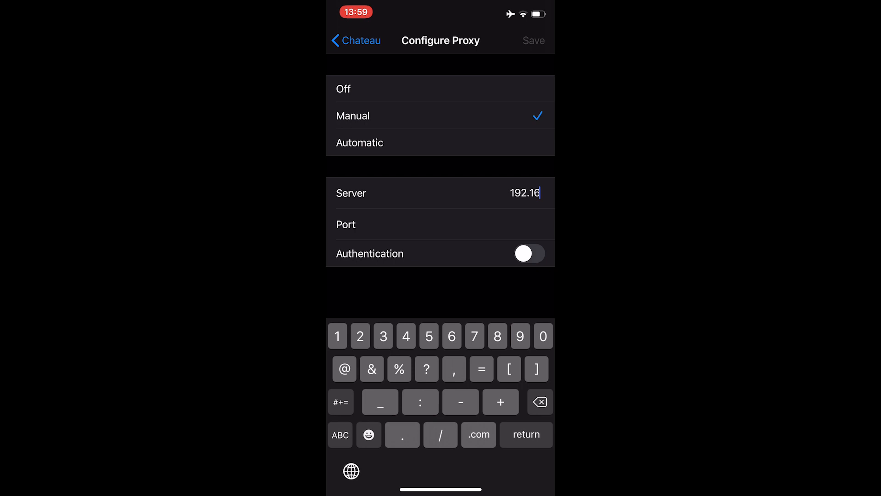
type("8.0.108")
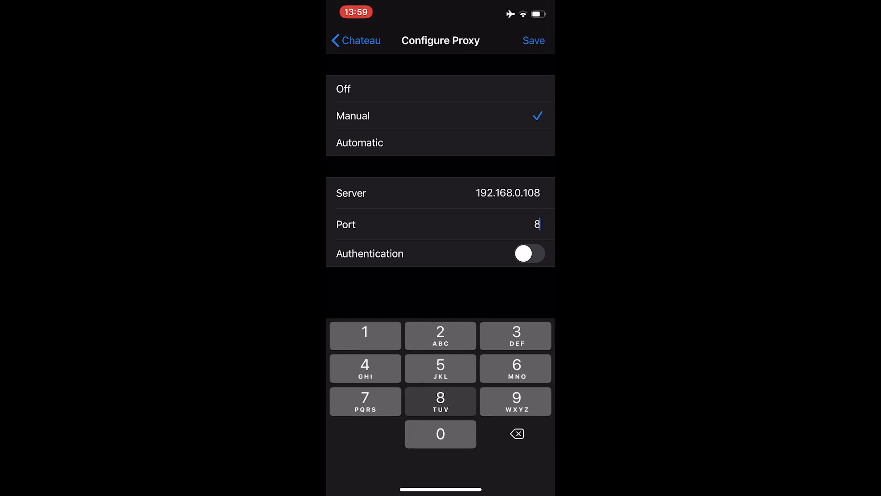
left_click(354, 41)
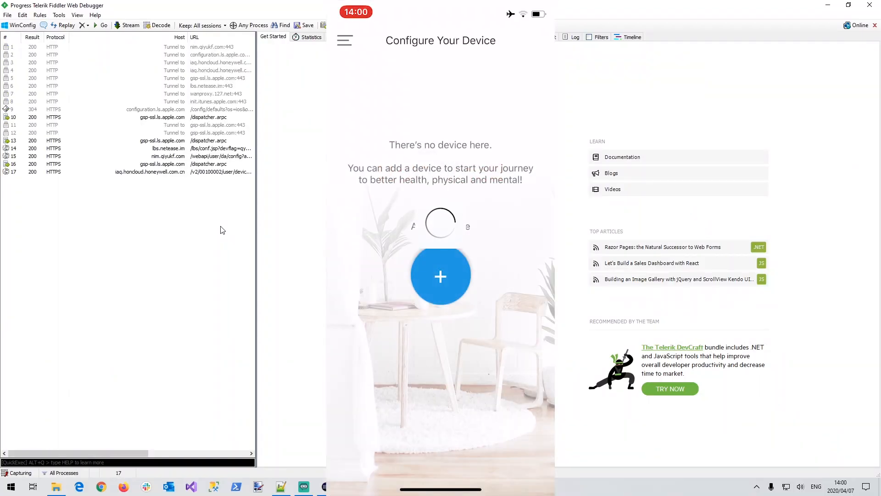
Return to Fiddler and scroll through the captured Honeywell sessions.
left_click(441, 276)
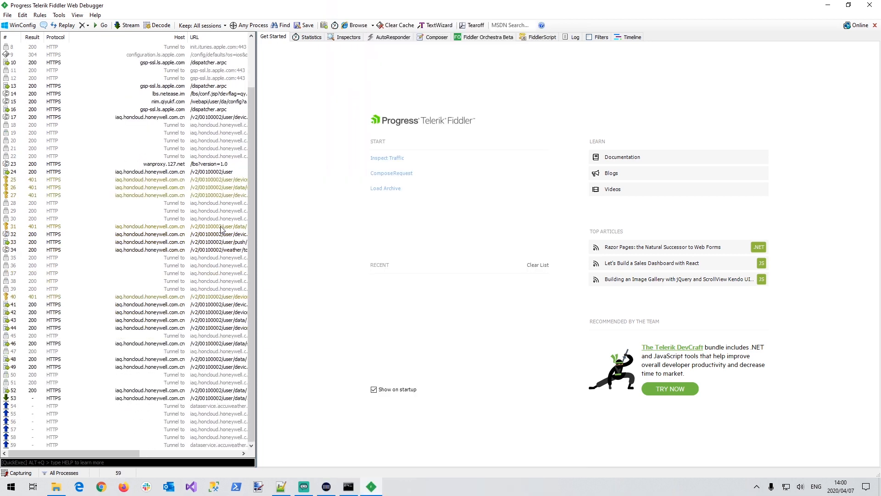
scroll("down", 3)
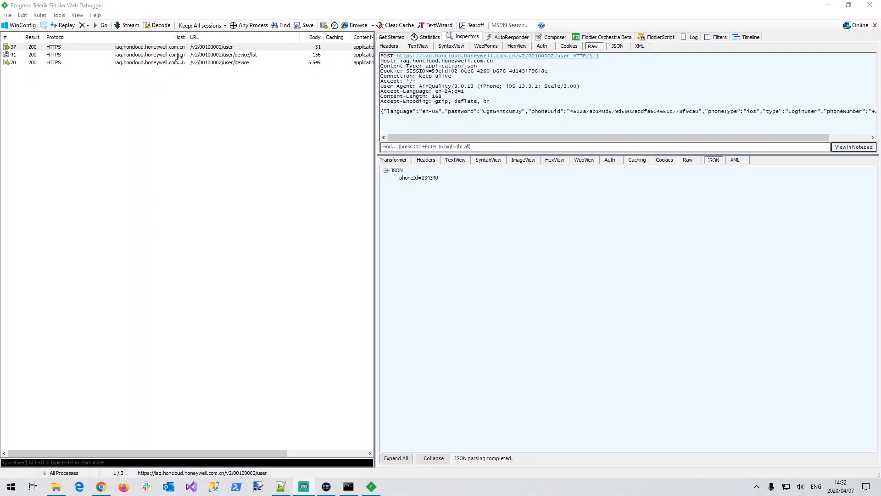
Inspect the user and device/list requests, select the deviceId, then view the device history request.
left_click(148, 47)
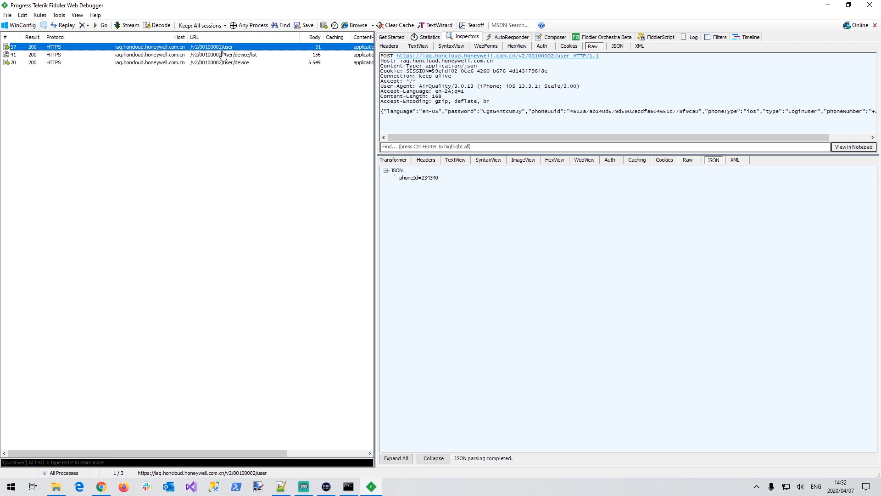
left_click(687, 159)
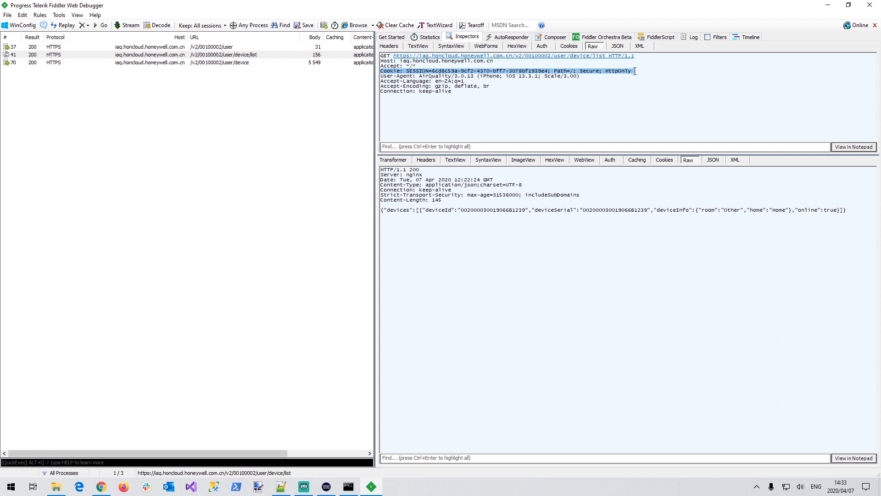
mouse_move(406, 213)
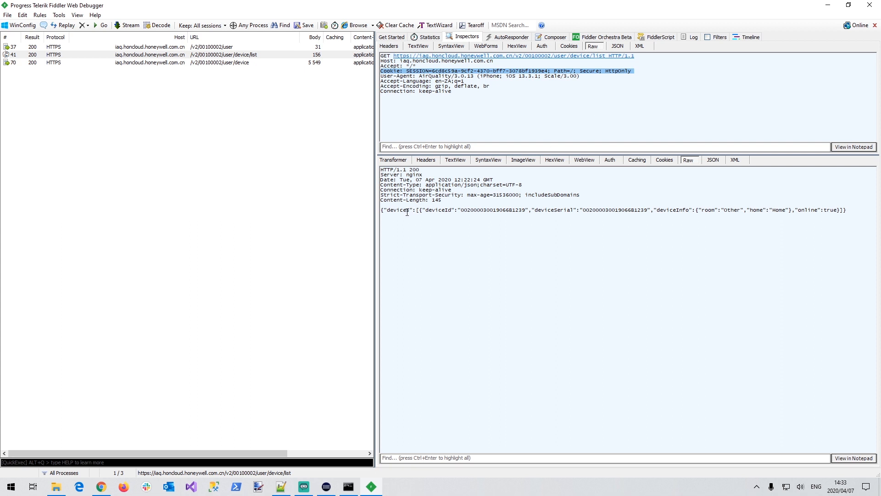
double_click(492, 209)
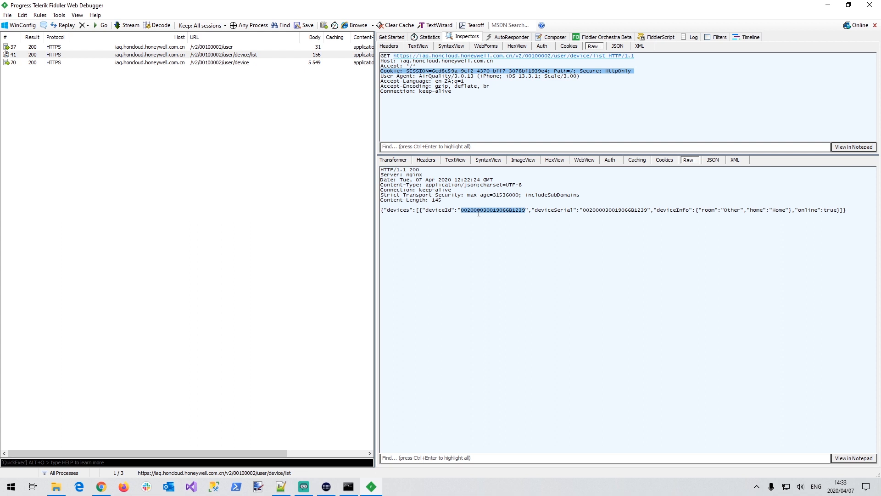
mouse_move(567, 205)
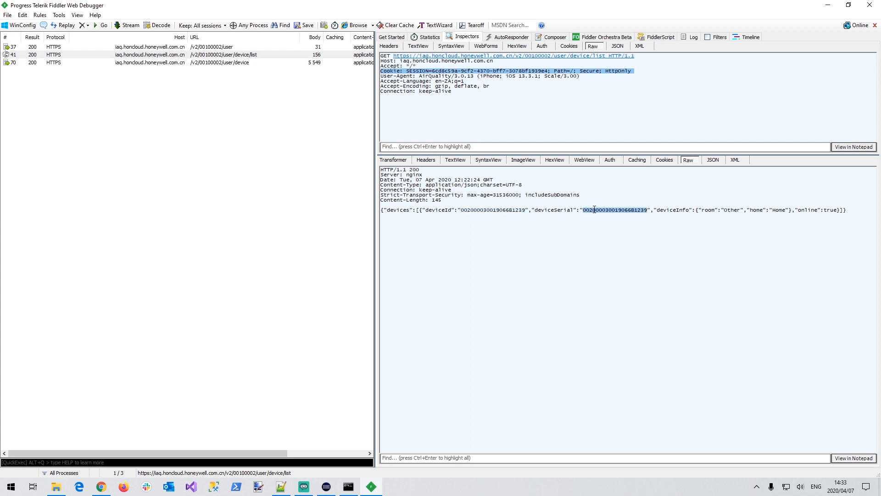
left_click(148, 62)
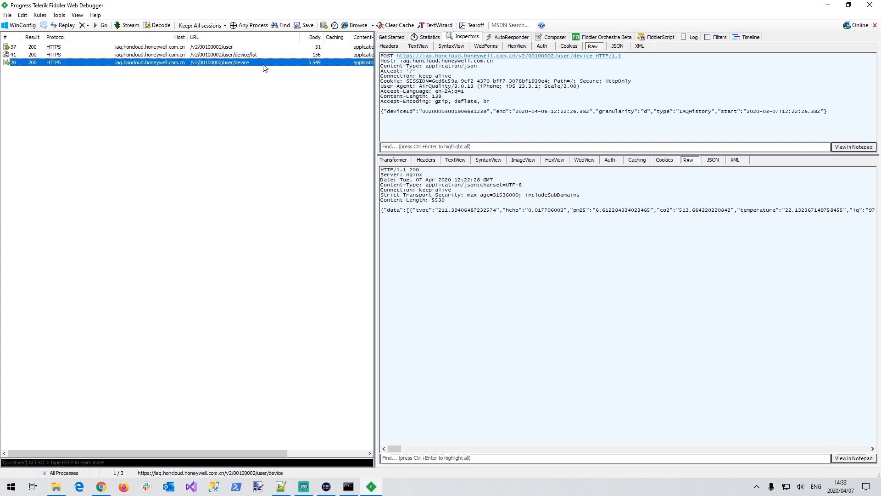
mouse_move(236, 63)
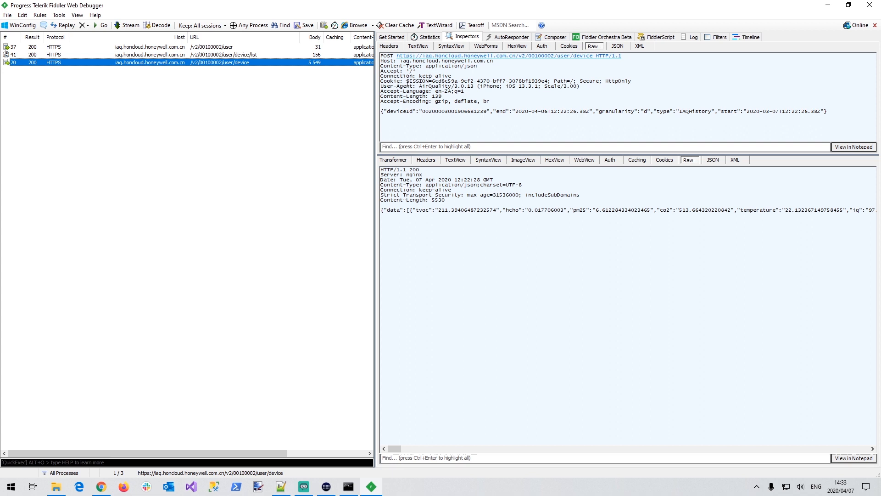
Highlight the Cookie header, show the history response as a JSON tree, and select a timestamp.
double_click(393, 81)
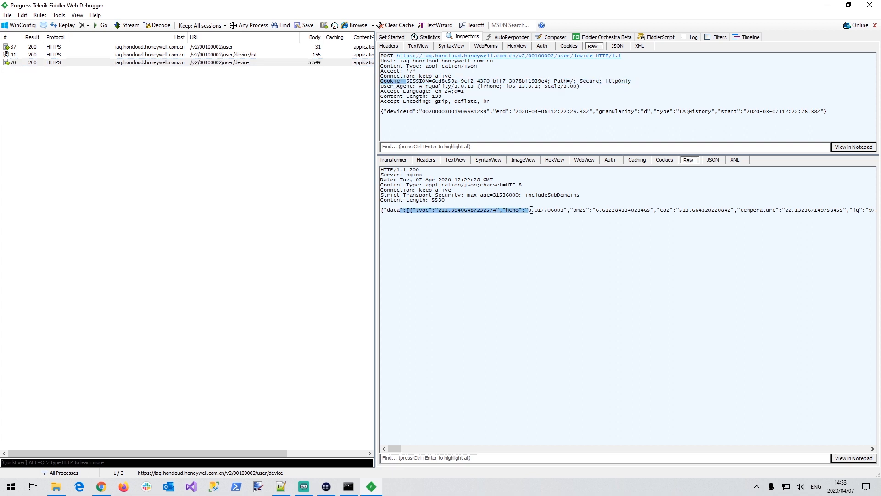
left_click(713, 159)
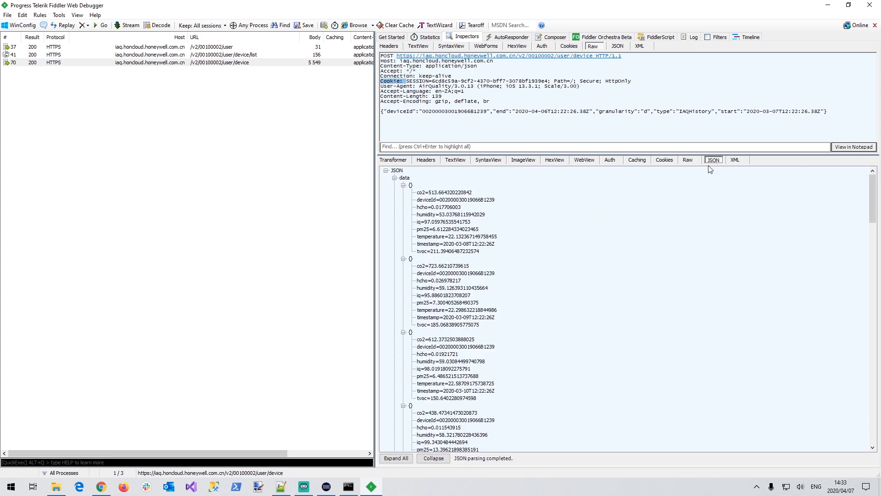
mouse_move(450, 263)
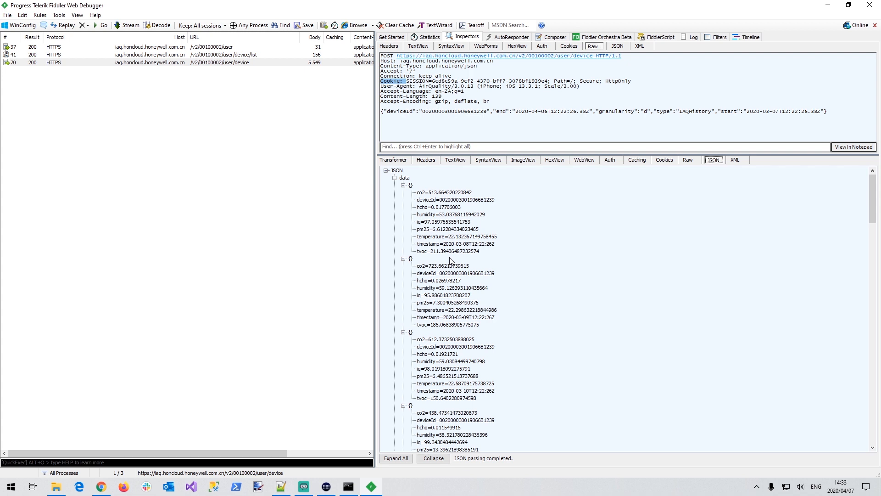
left_click(455, 243)
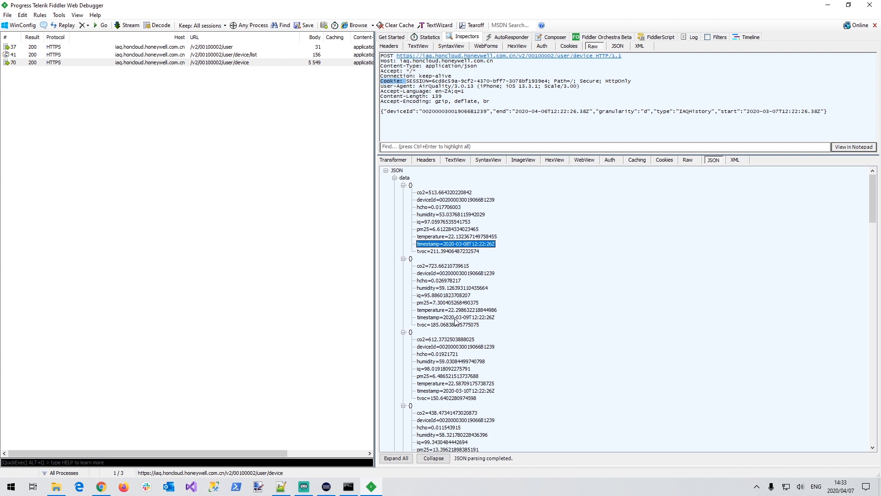
mouse_move(457, 293)
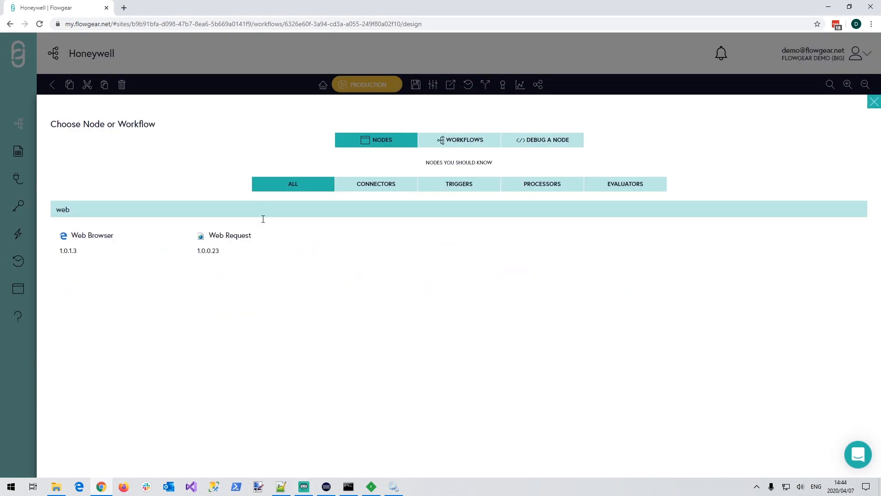
Add a Web Request node with PostData and create a Honeywell connection on a local droppoint.
left_click(230, 235)
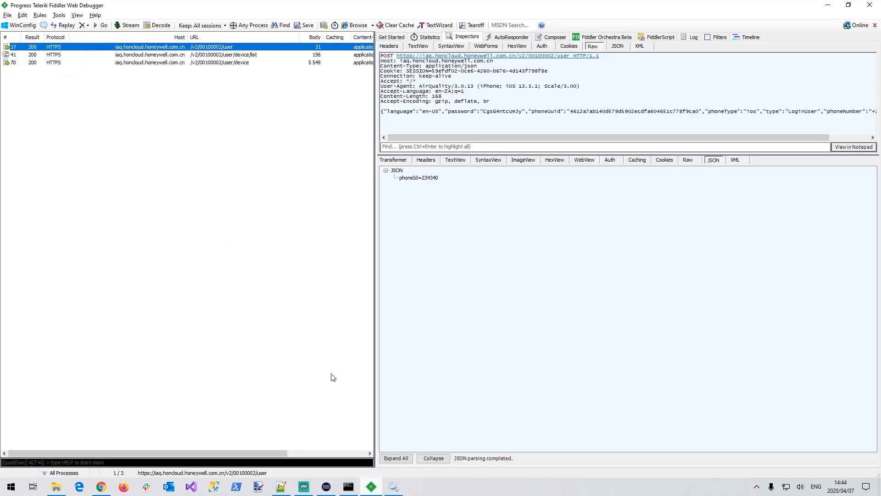
mouse_move(396, 58)
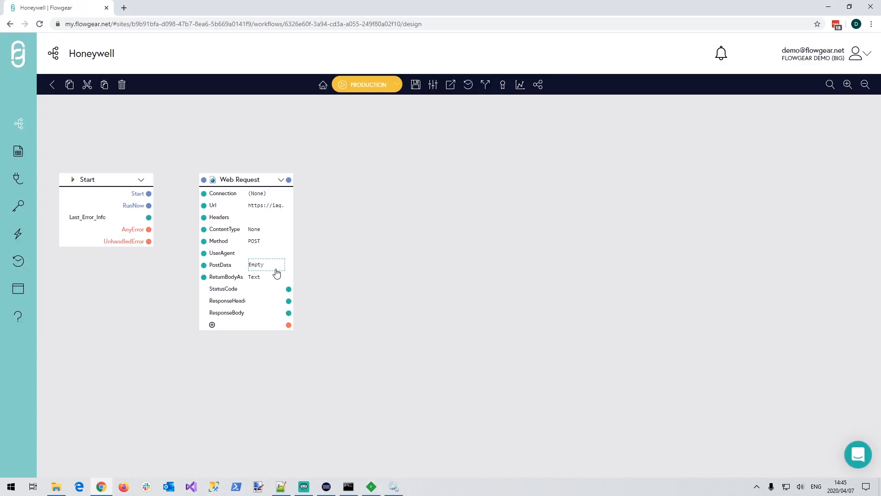
left_click(266, 264)
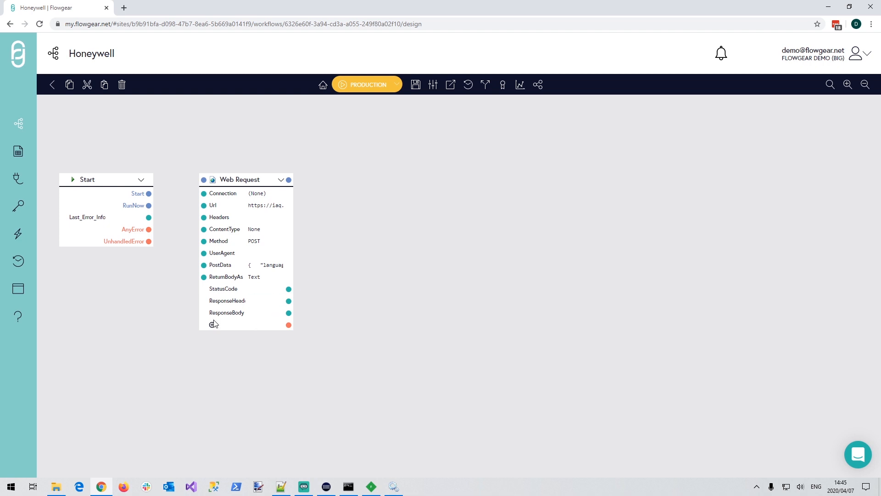
mouse_move(213, 325)
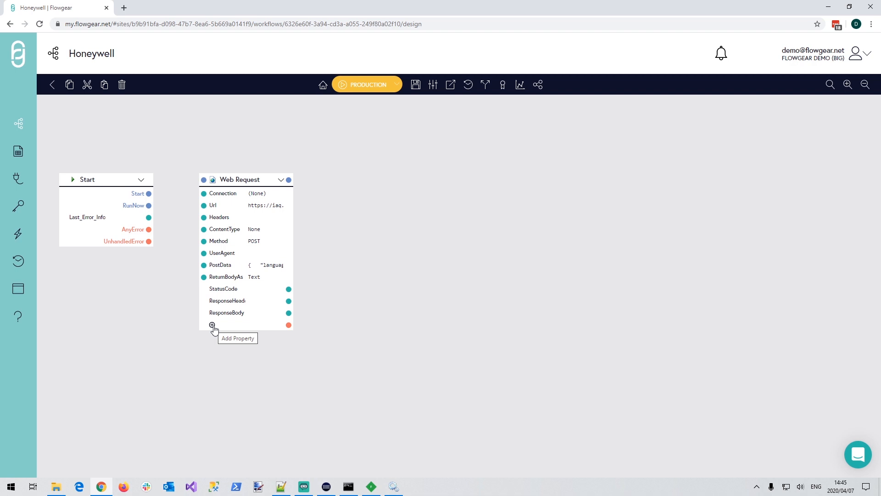
left_click(264, 193)
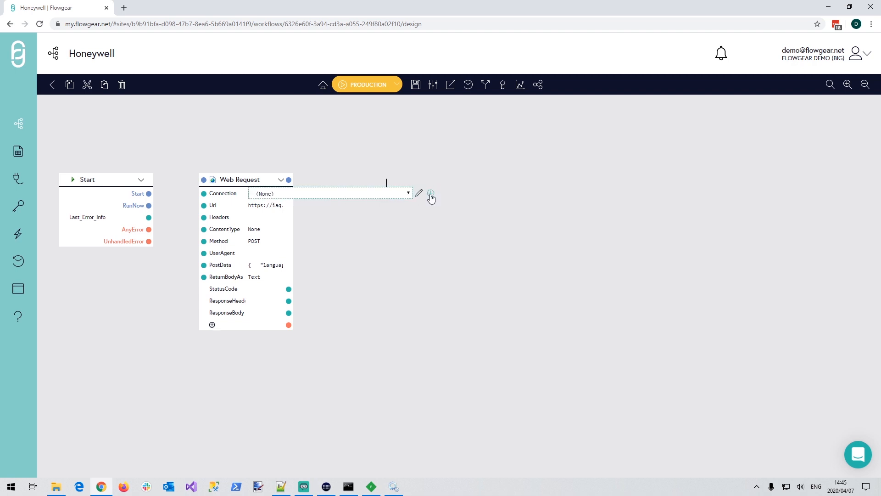
left_click(430, 193)
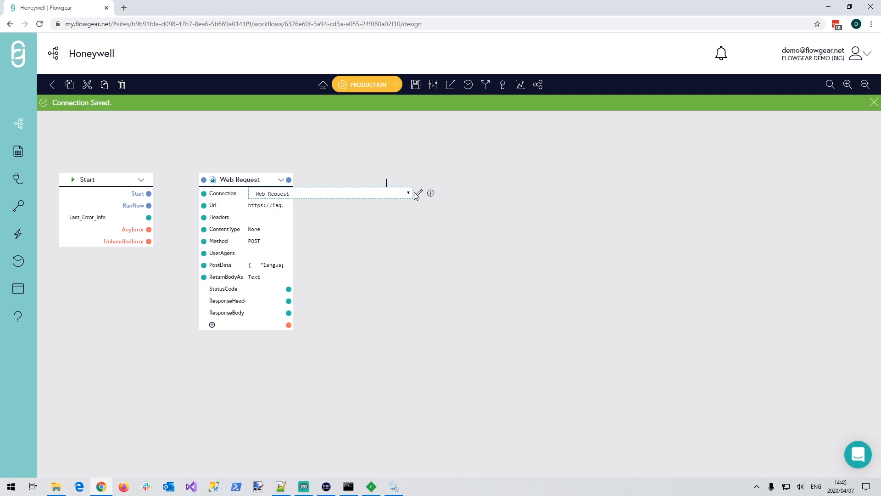
left_click(418, 193)
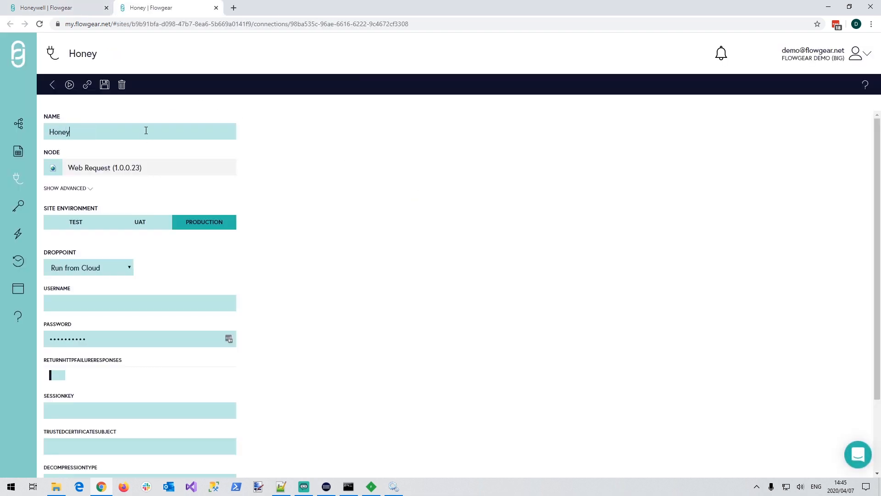
type("well")
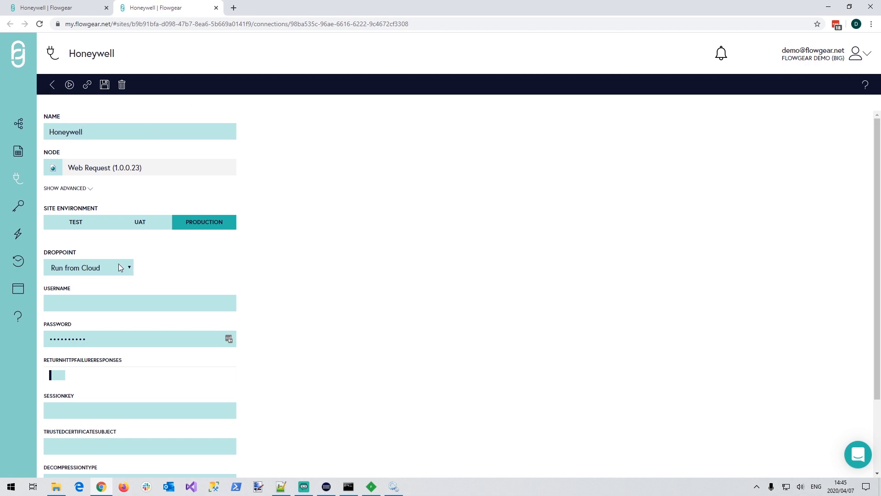
left_click(88, 267)
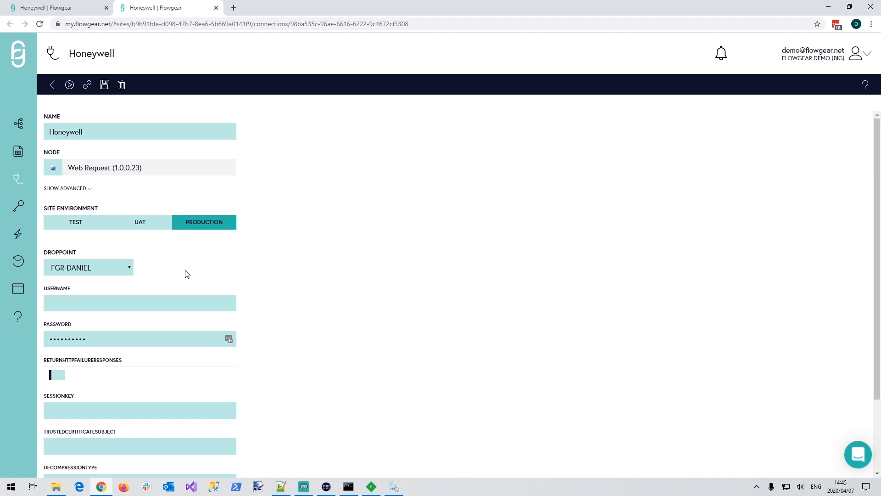
mouse_move(83, 385)
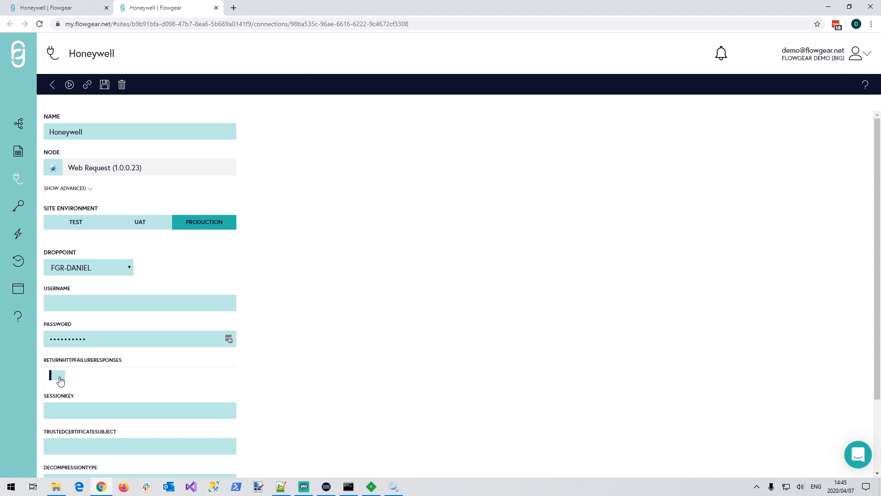
Enable ReturnHttpFailureResponses, set session key honeywell, and save the connection.
left_click(56, 375)
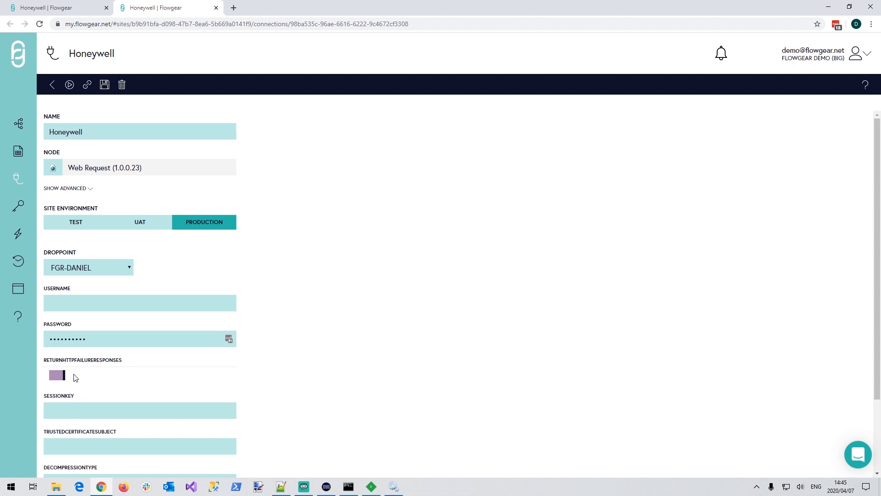
mouse_move(78, 377)
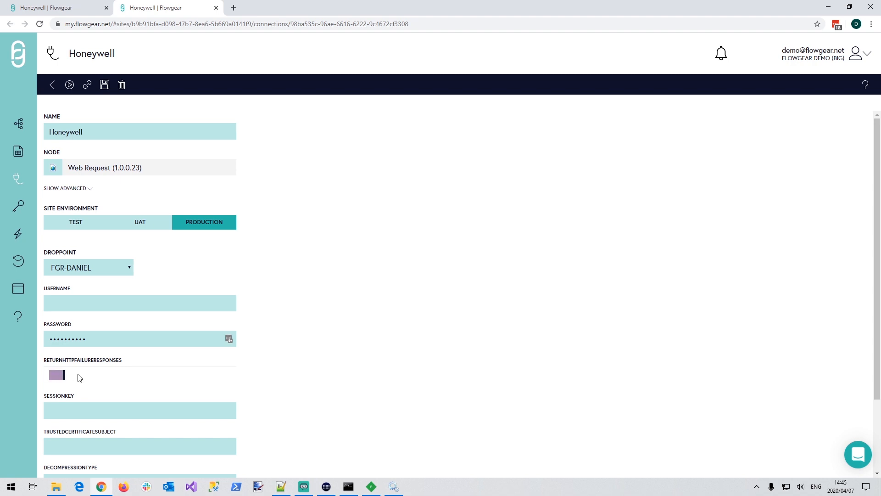
mouse_move(153, 393)
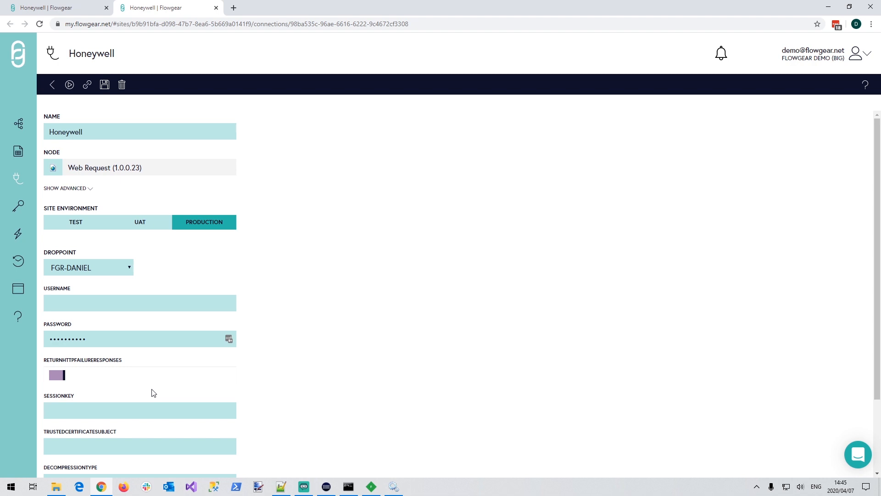
type("hone")
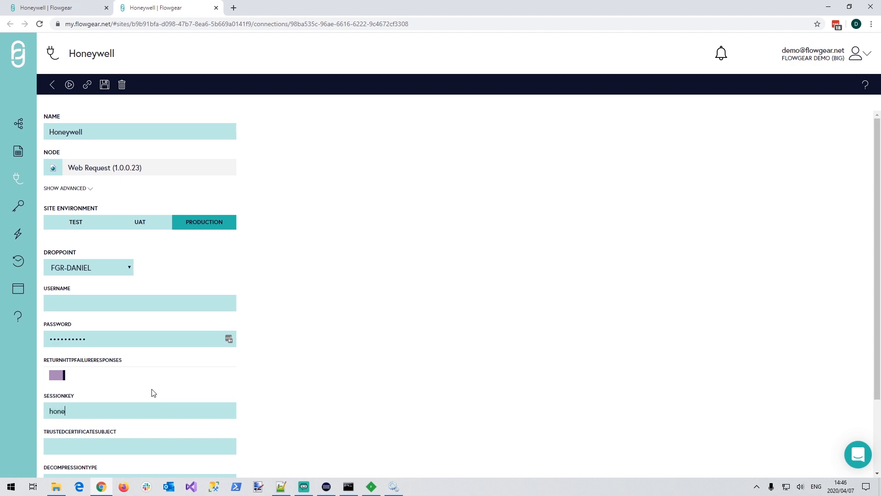
type("ywell")
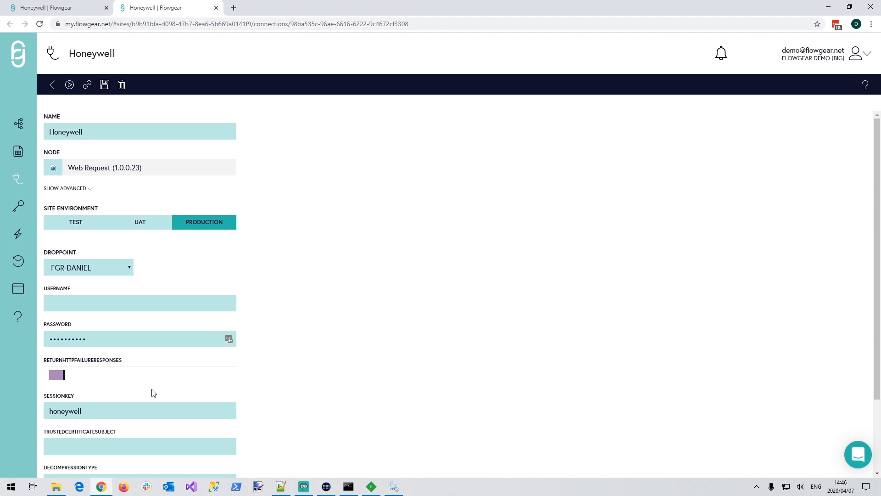
mouse_move(155, 145)
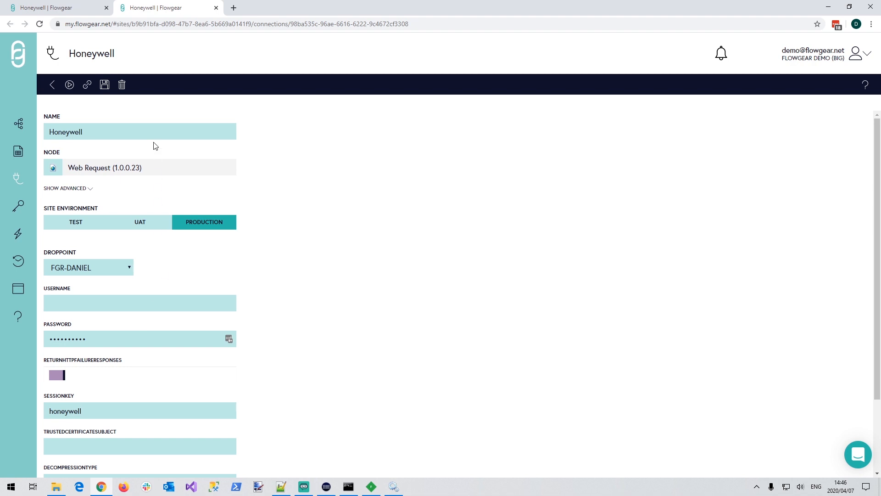
mouse_move(105, 85)
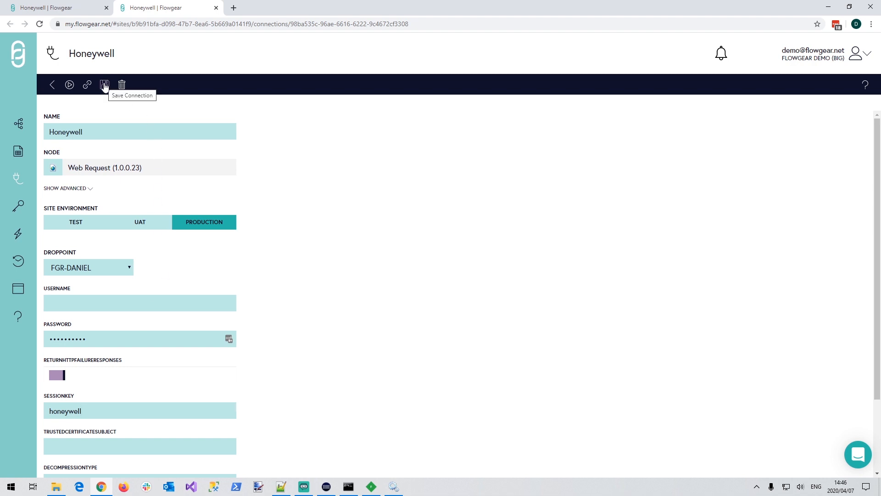
left_click(105, 84)
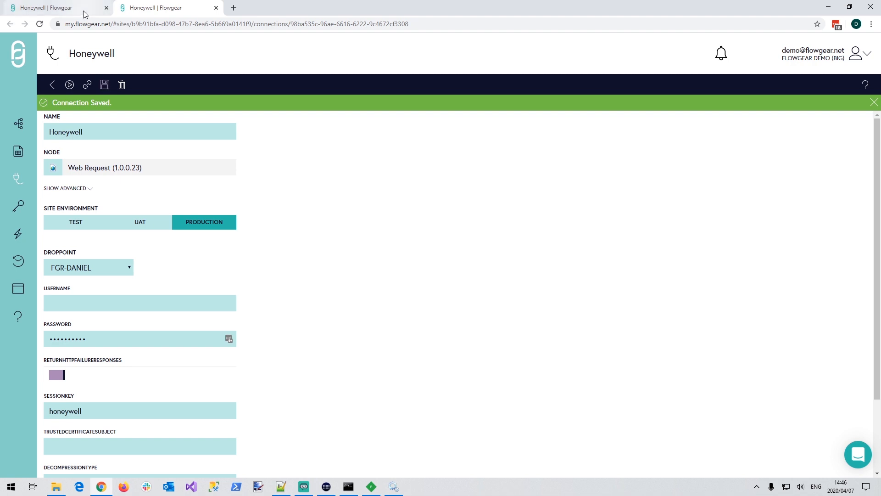
Run the workflow and check the 200 status, phoneId response body and SESSION Set-Cookie header.
left_click(52, 84)
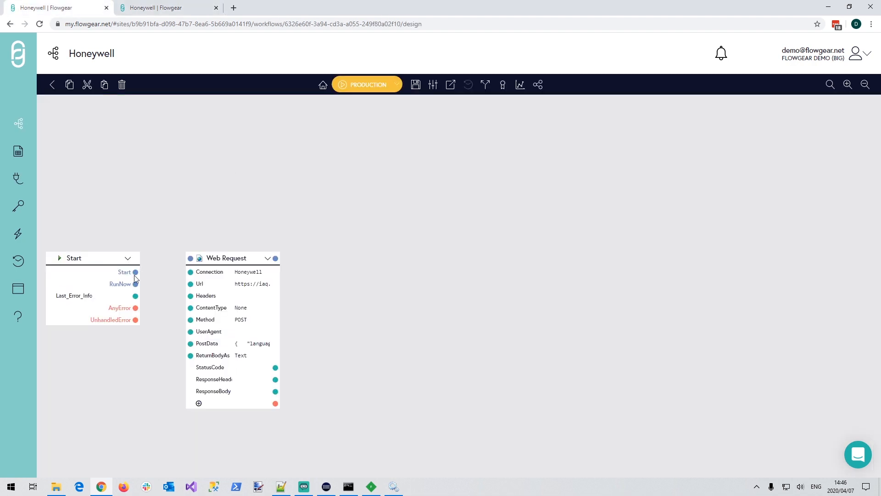
left_click(365, 85)
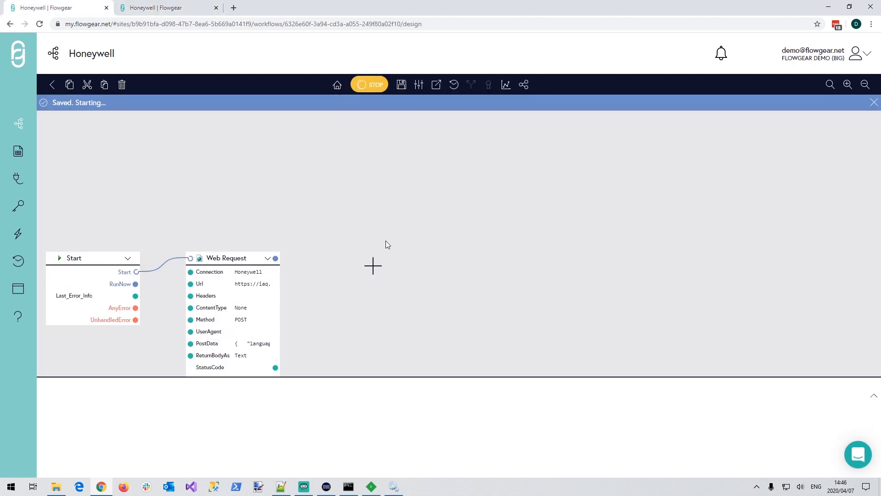
left_click(369, 84)
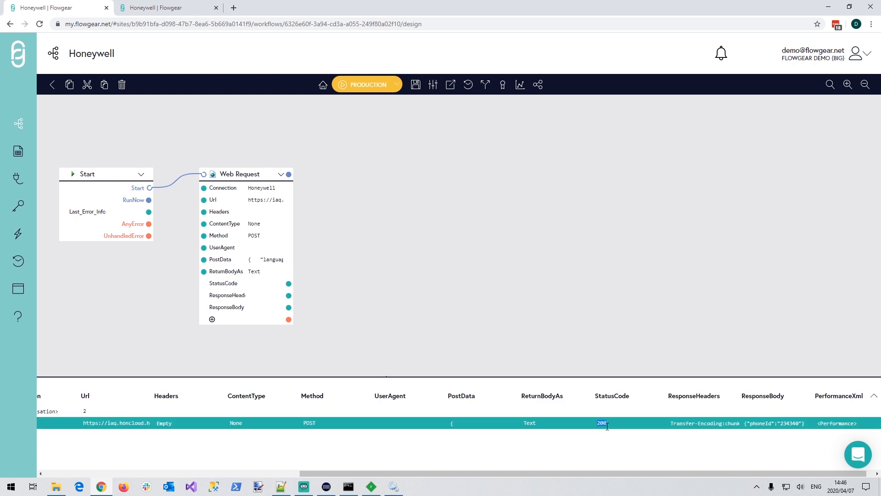
mouse_move(757, 426)
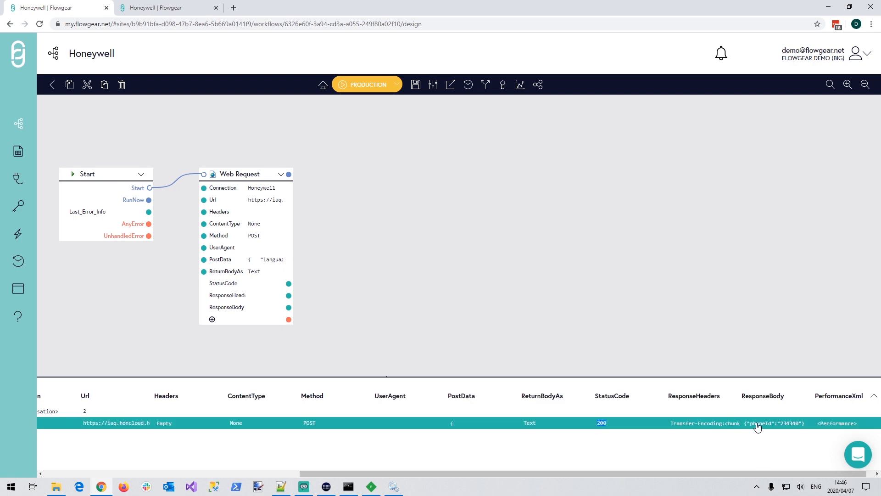
mouse_move(757, 430)
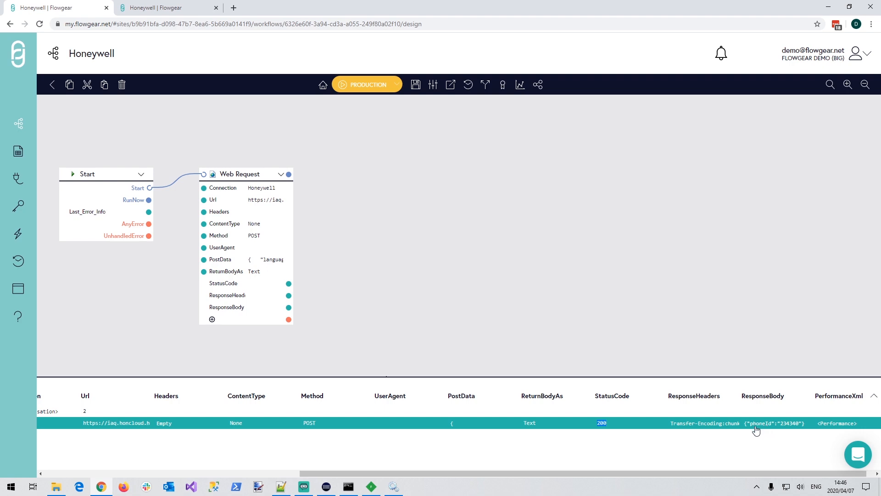
left_click(694, 423)
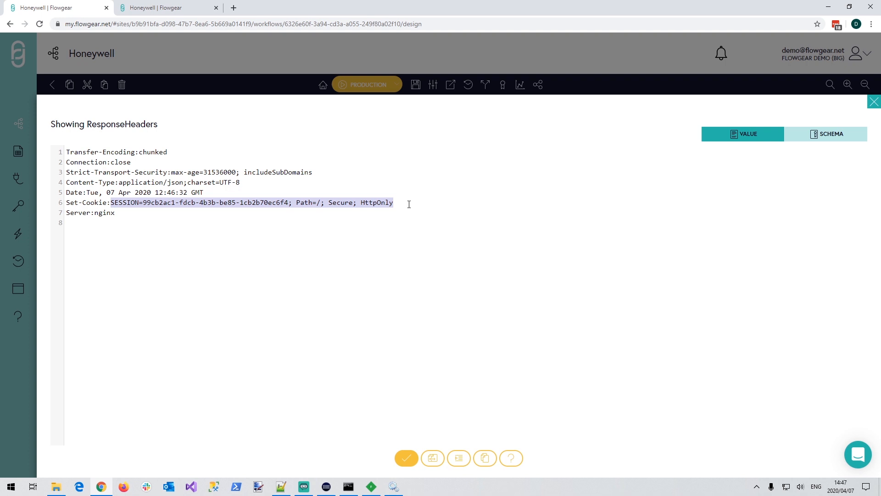
mouse_move(260, 88)
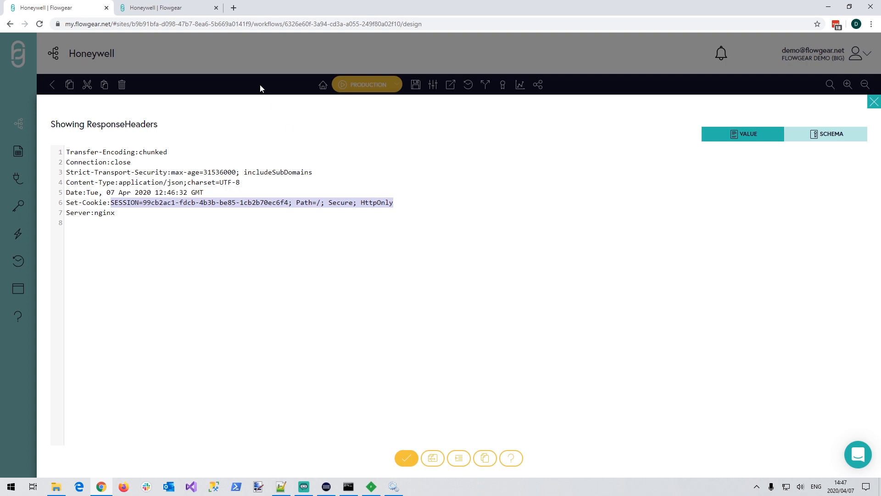
left_click(873, 102)
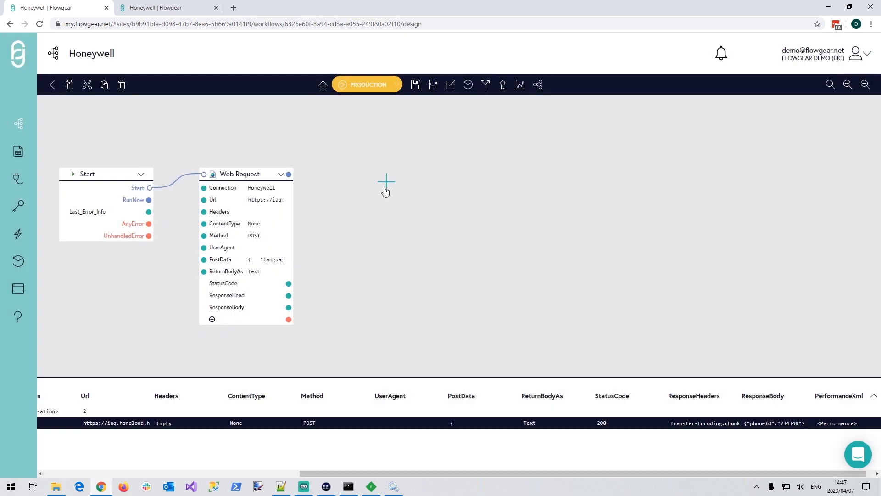
mouse_move(387, 189)
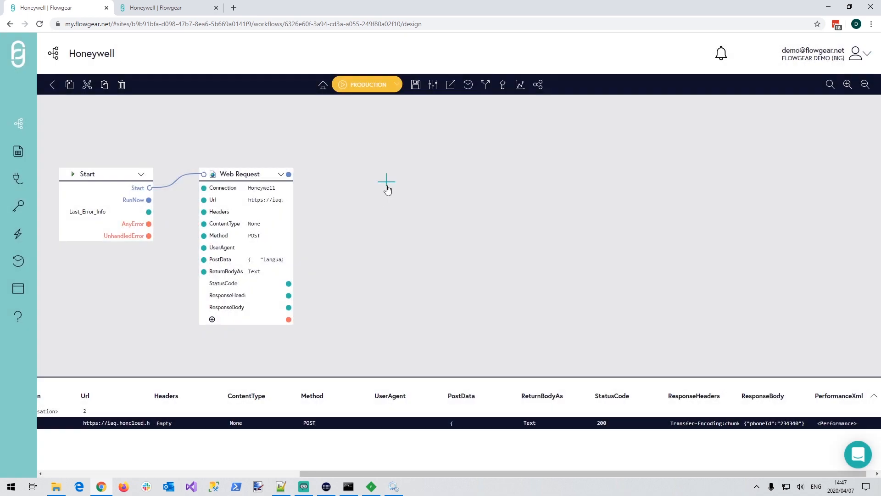
Add a second Web Request on the Honeywell connection with Url /device/list, chained after the first.
left_click(387, 181)
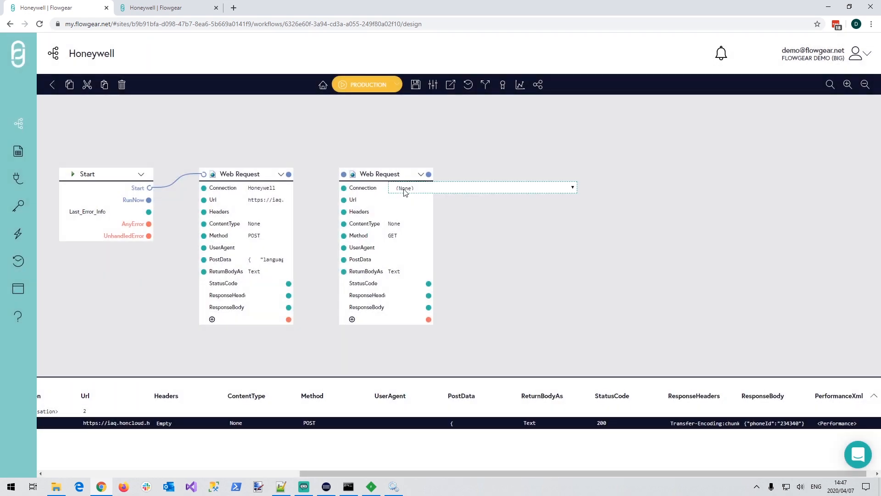
left_click(482, 187)
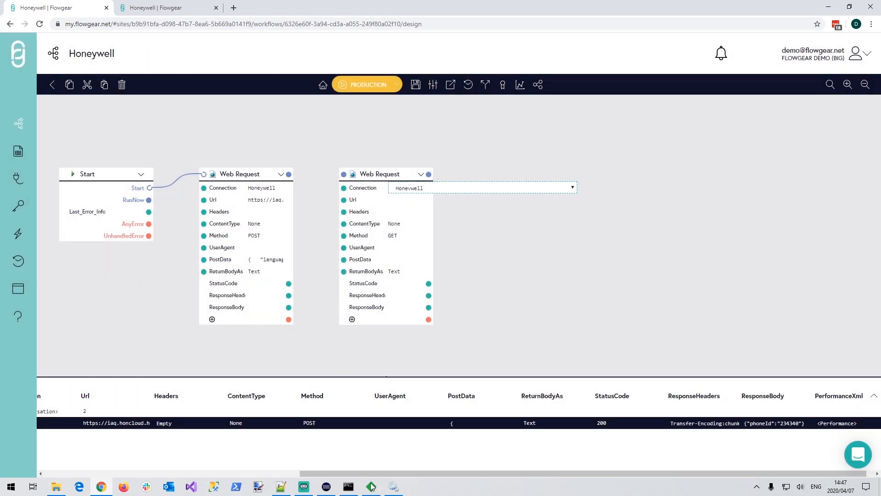
left_click(370, 487)
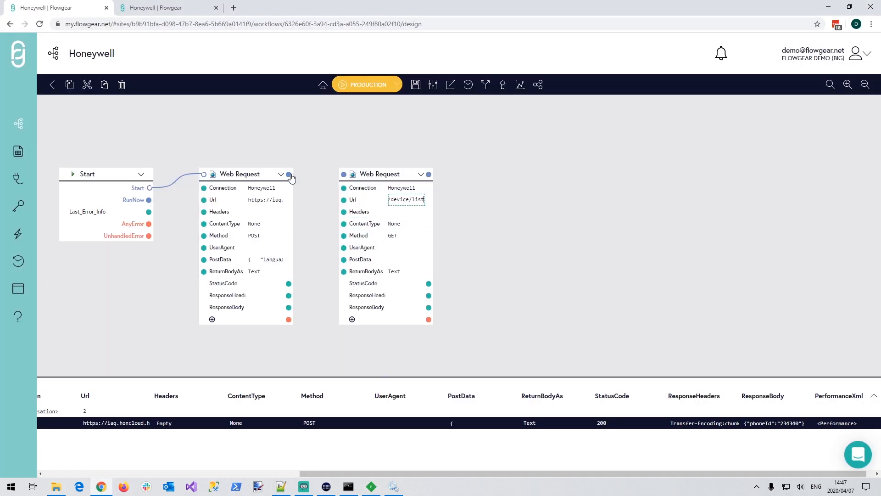
left_click(367, 84)
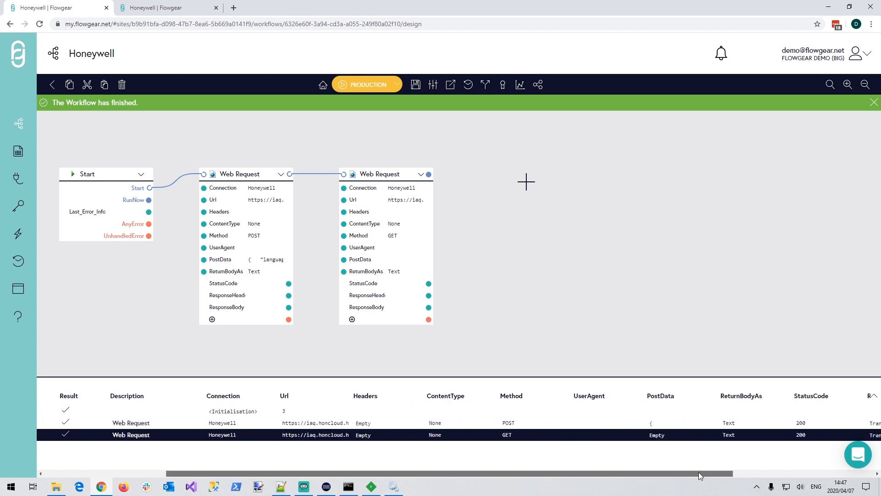
Run and view the device list response body showing the device ID and serial.
scroll("right", 3)
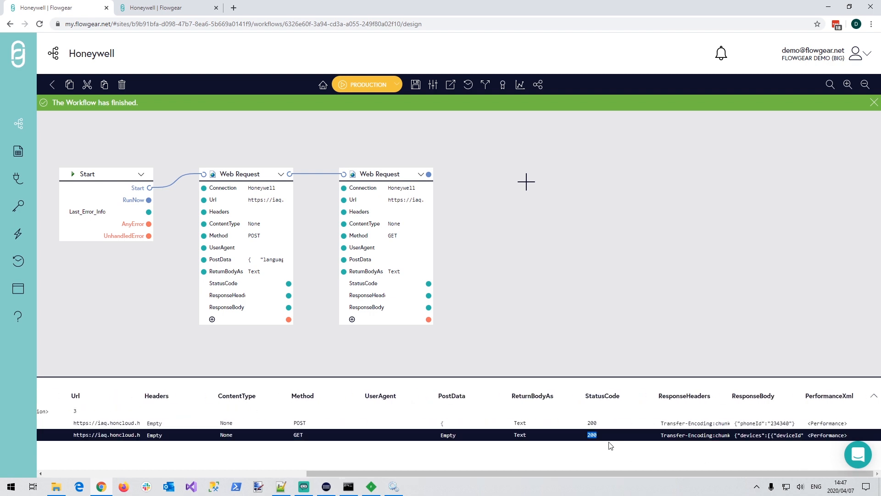
left_click(873, 102)
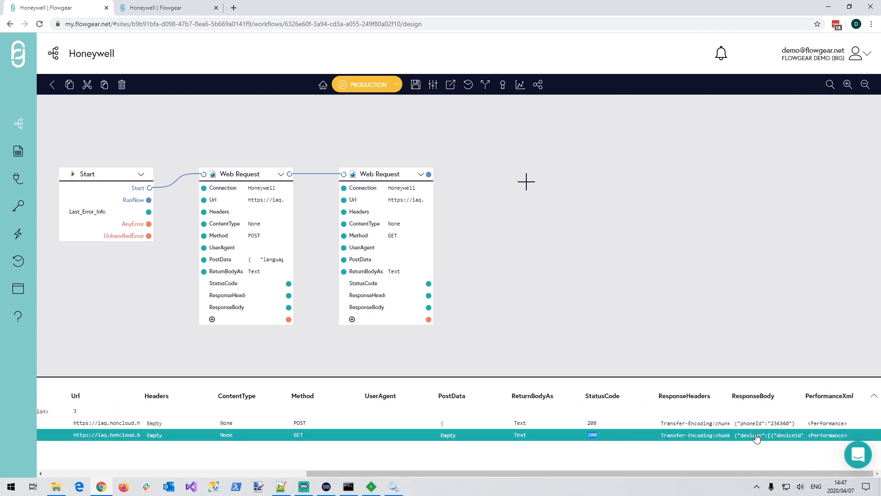
left_click(758, 435)
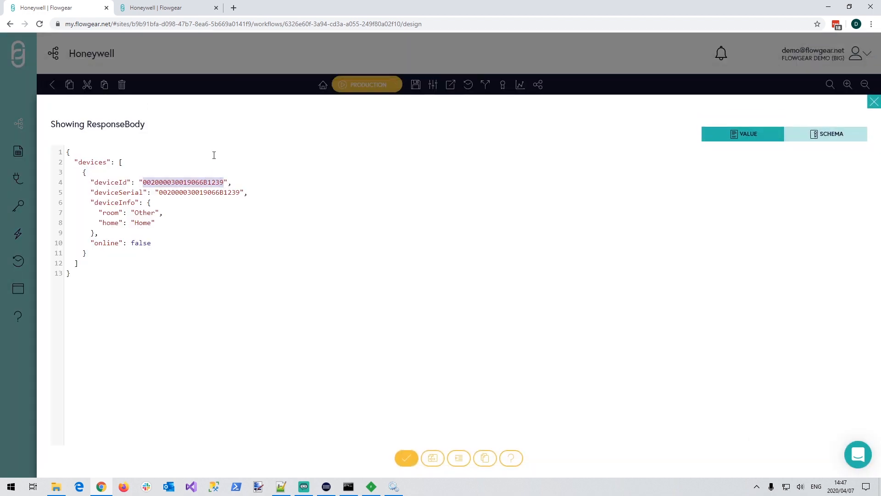
mouse_move(389, 410)
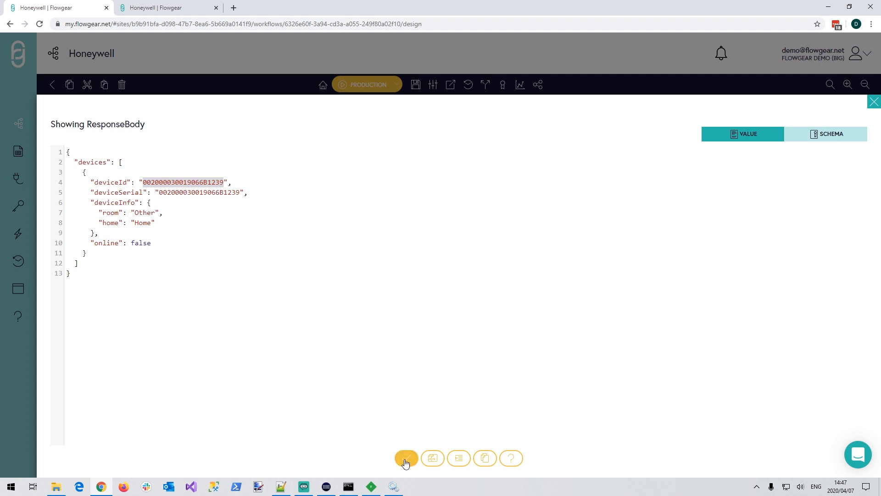
left_click(874, 102)
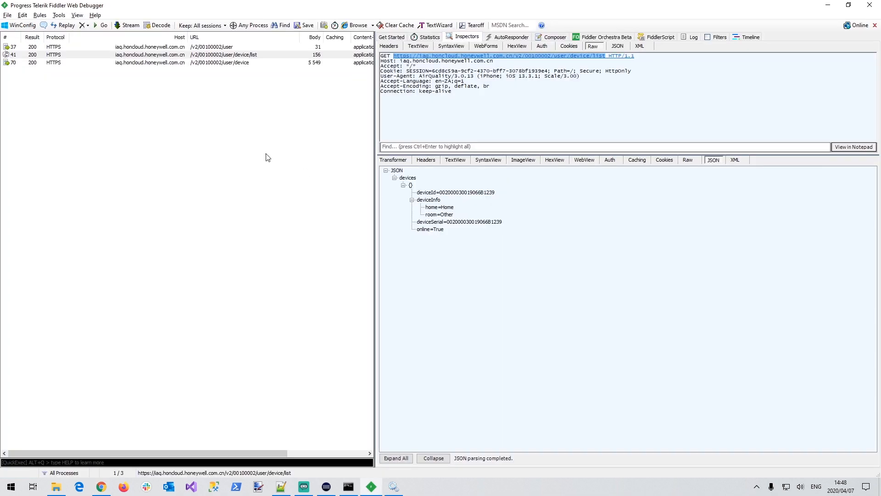
Select the captured /user/device session in Fiddler to review its request.
left_click(149, 62)
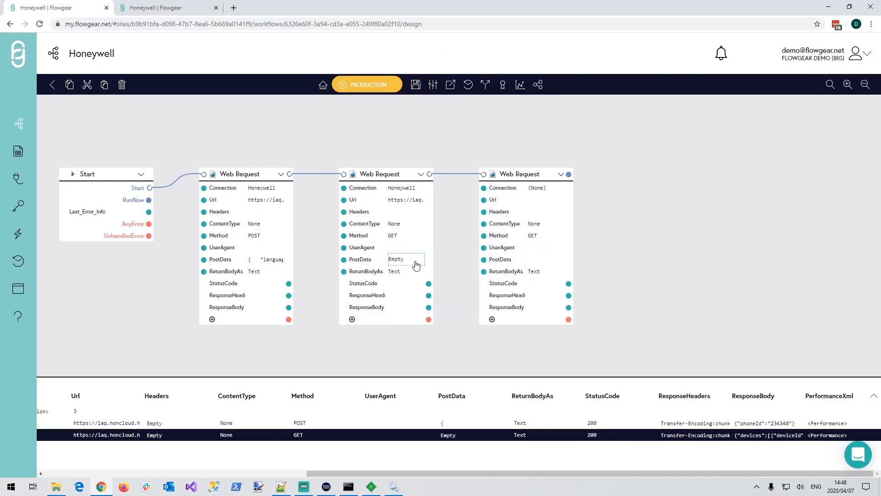
Set the third Web Request's Url to /user/device, Method POST, with a formatted JSON body.
left_click(545, 200)
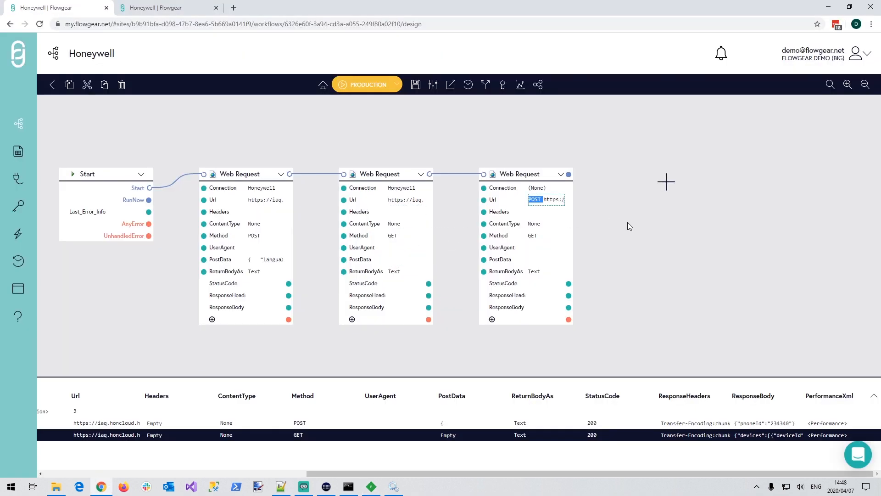
type("/user/device")
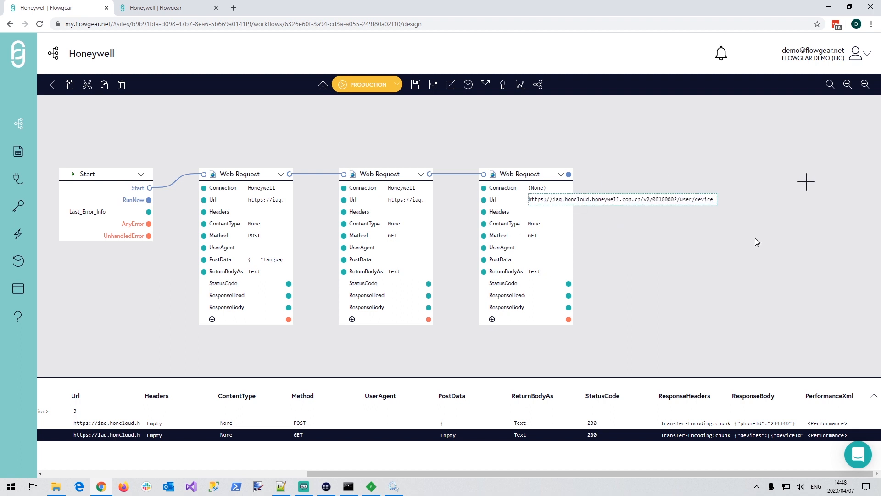
mouse_move(678, 247)
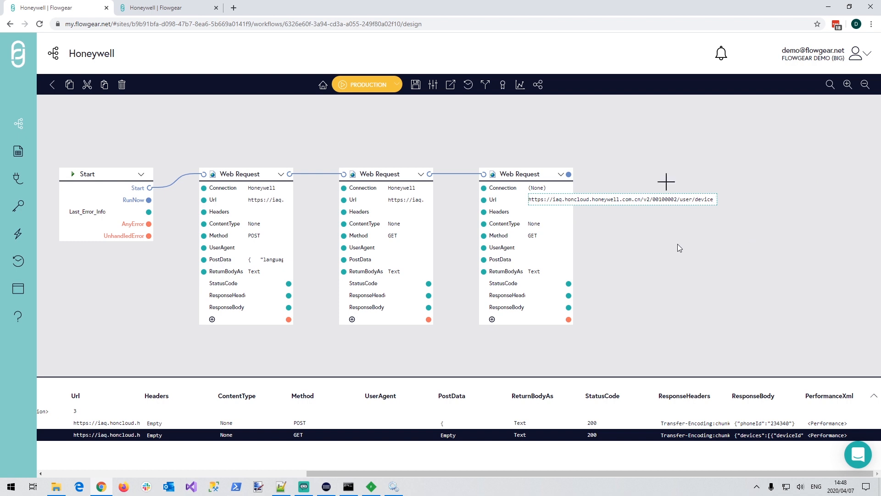
left_click(621, 235)
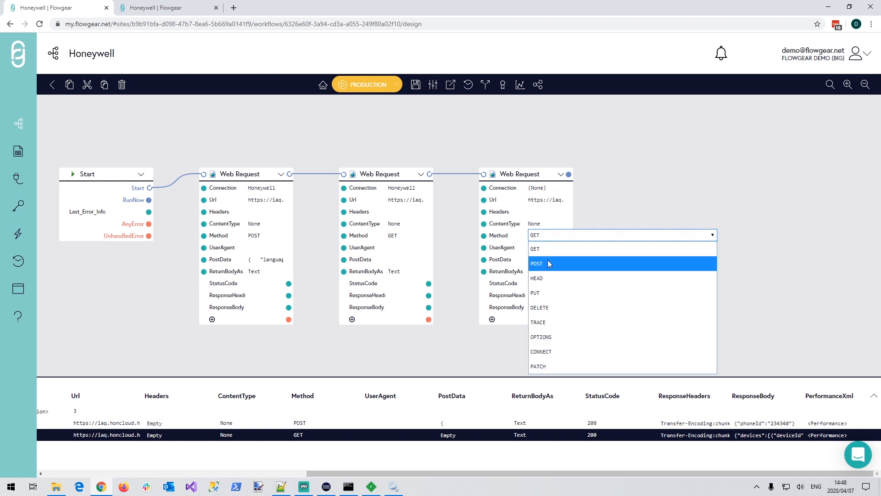
left_click(537, 263)
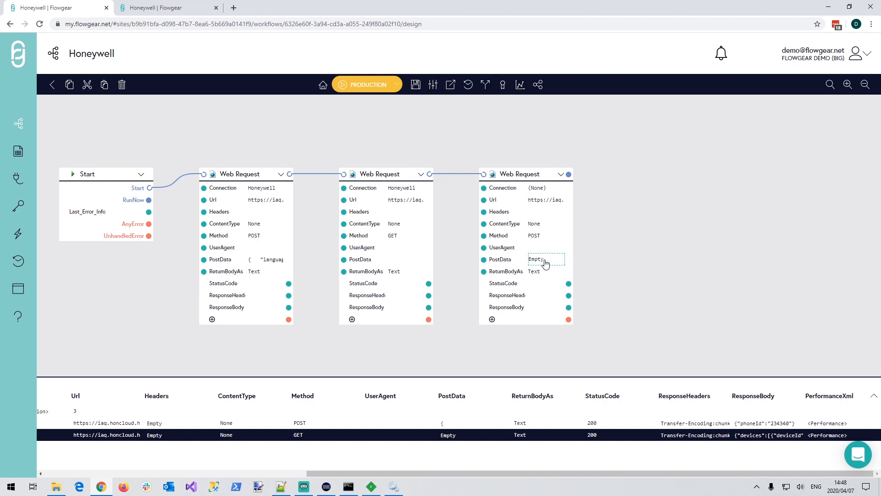
left_click(370, 486)
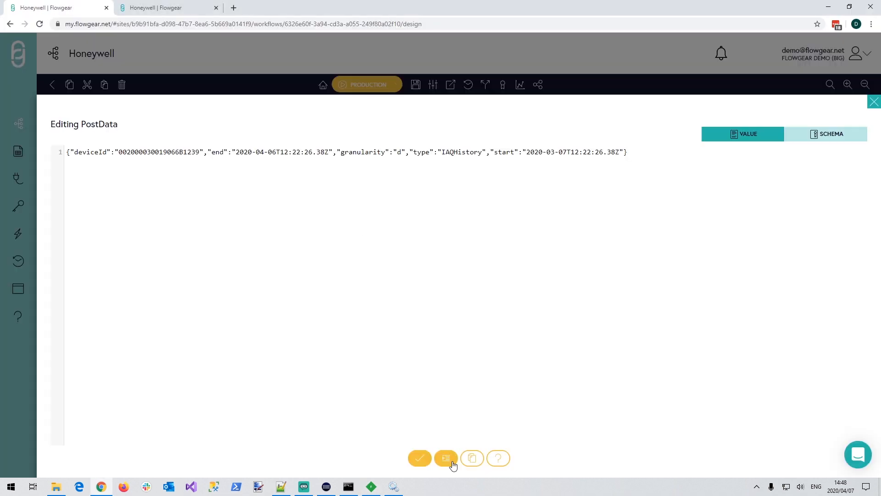
left_click(445, 458)
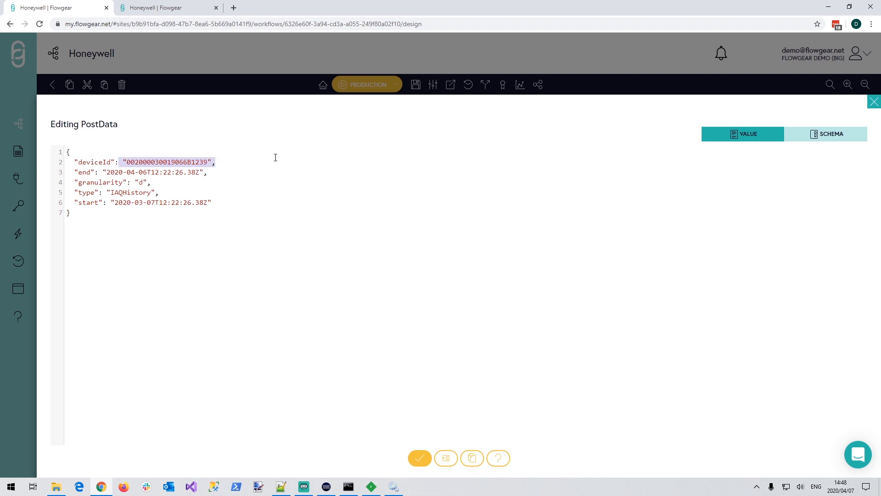
Add a {deviceId} property with JsonValue escaping, mapped from the device list's devices[0].deviceId.
type("{deviceId")
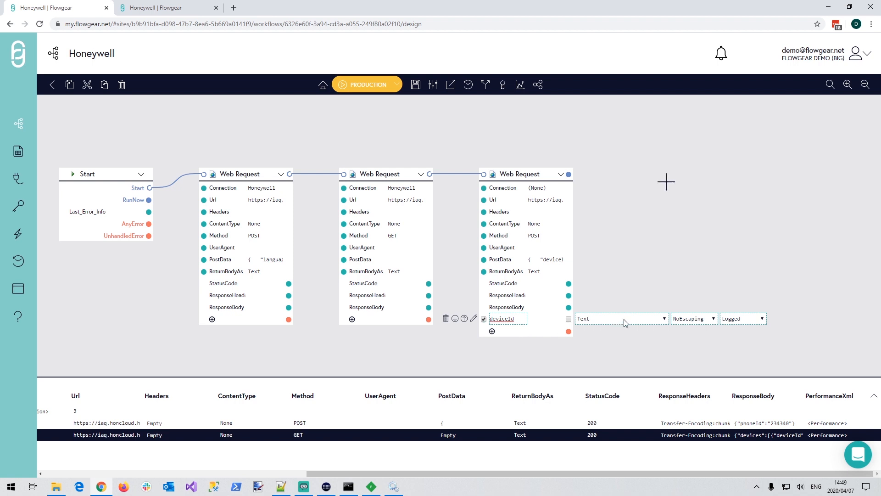
left_click(693, 319)
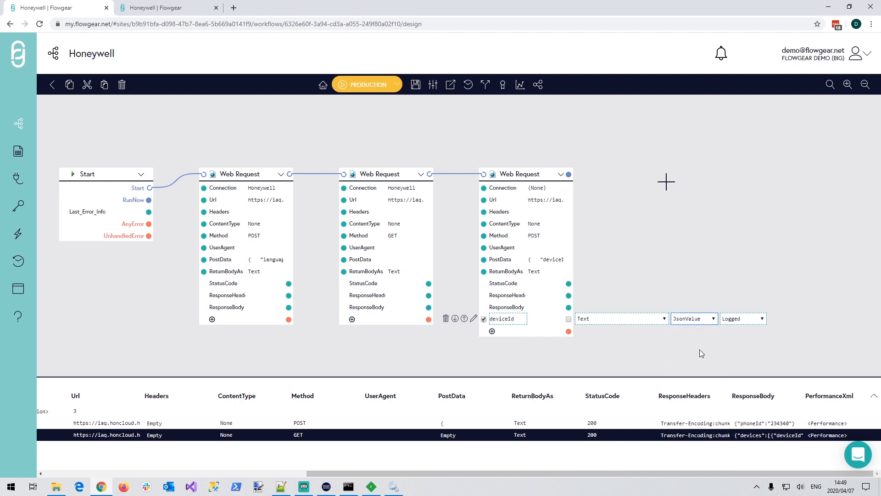
left_click(431, 310)
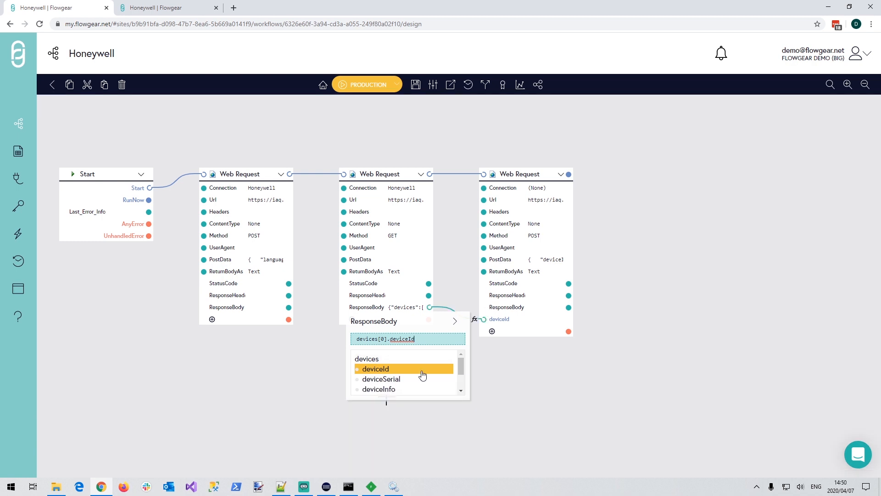
left_click(375, 368)
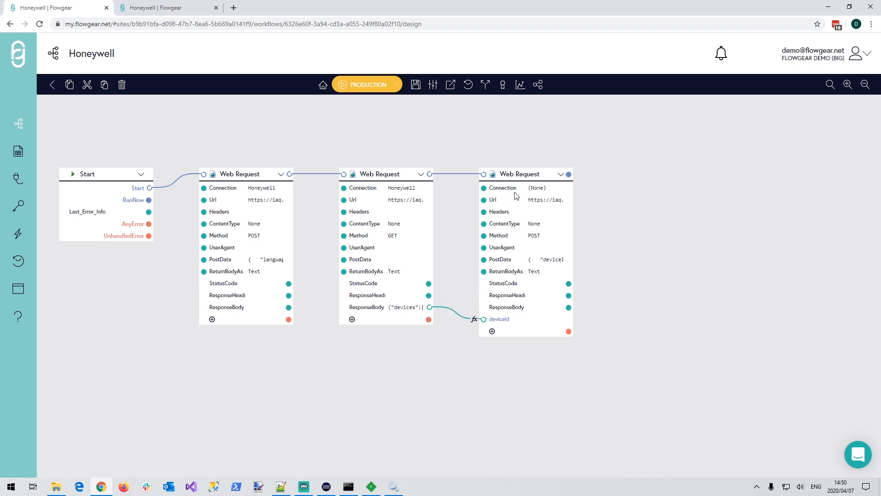
left_click(536, 188)
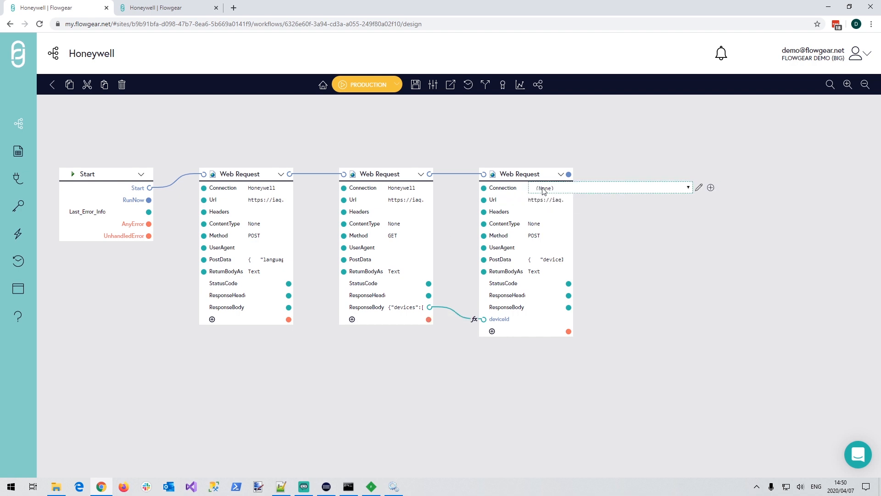
Run with the Honeywell connection and view the third request's daily readings, including timestamps.
left_click(366, 85)
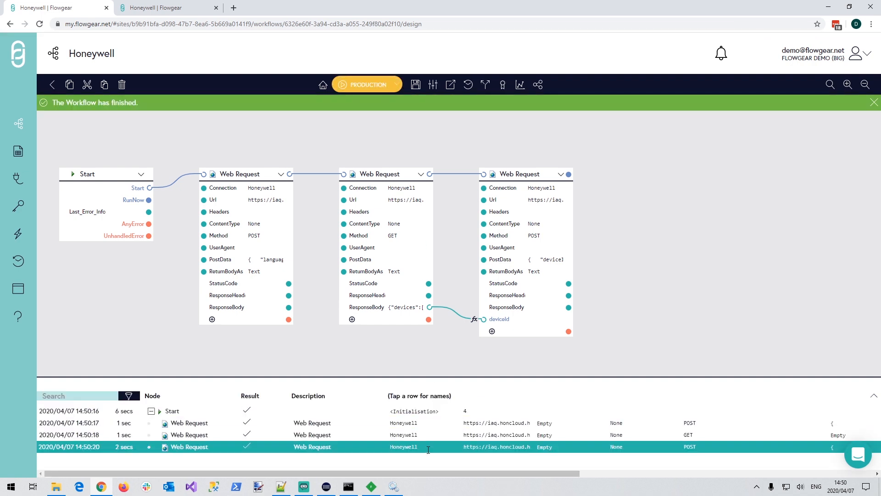
scroll("right", 3)
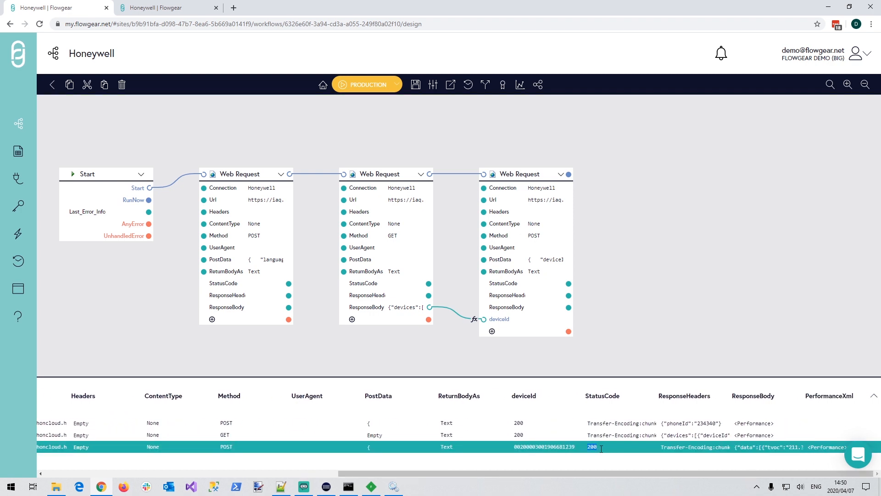
mouse_move(754, 450)
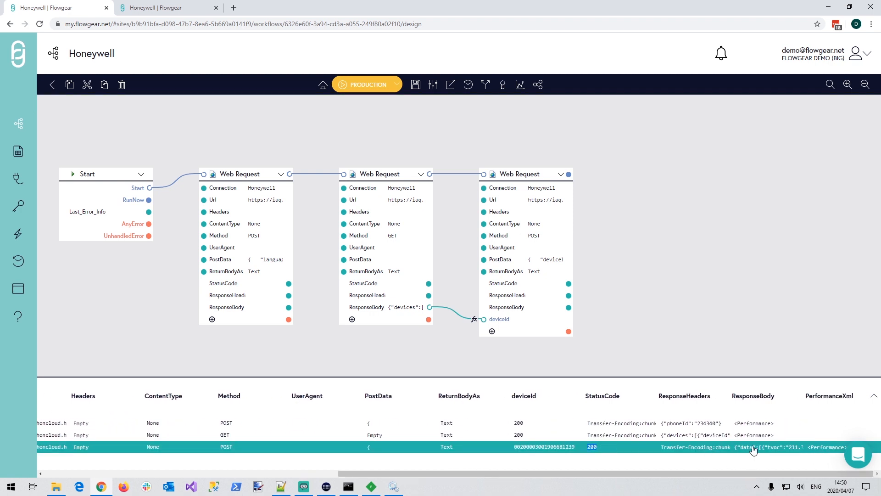
left_click(754, 446)
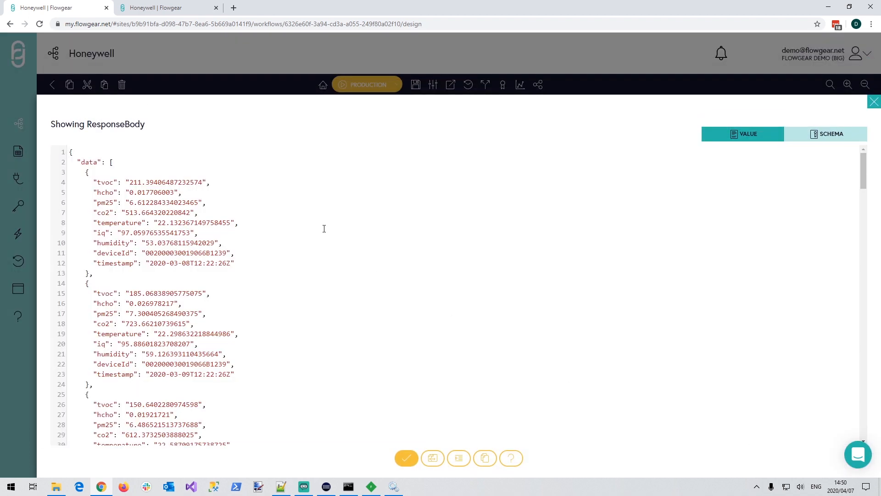
left_click(69, 152)
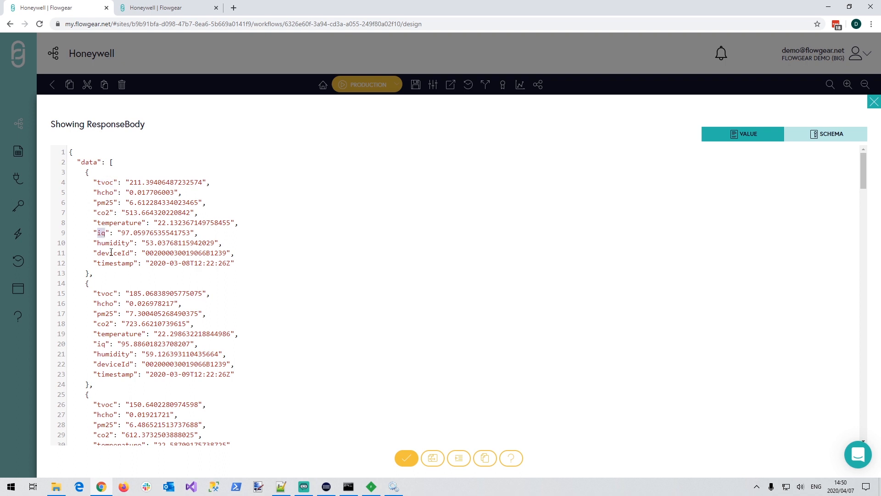
double_click(189, 263)
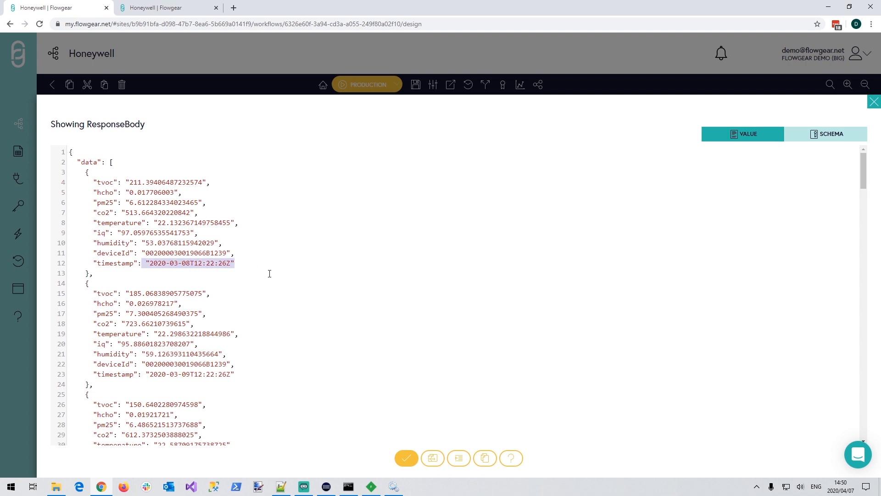
left_click(873, 102)
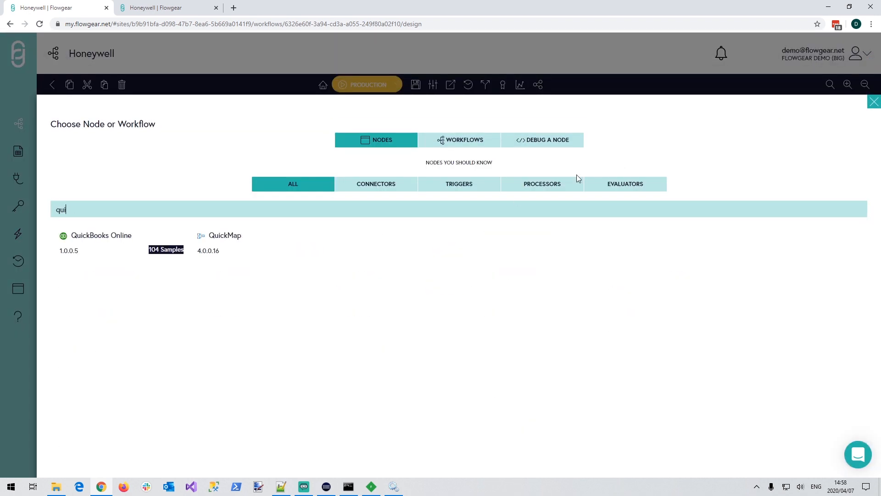
Add a QuickMap node, define its result structure, and map readings to timestamp, tvoc, co2, hcho, pm25, temp, humidity, iq.
left_click(873, 101)
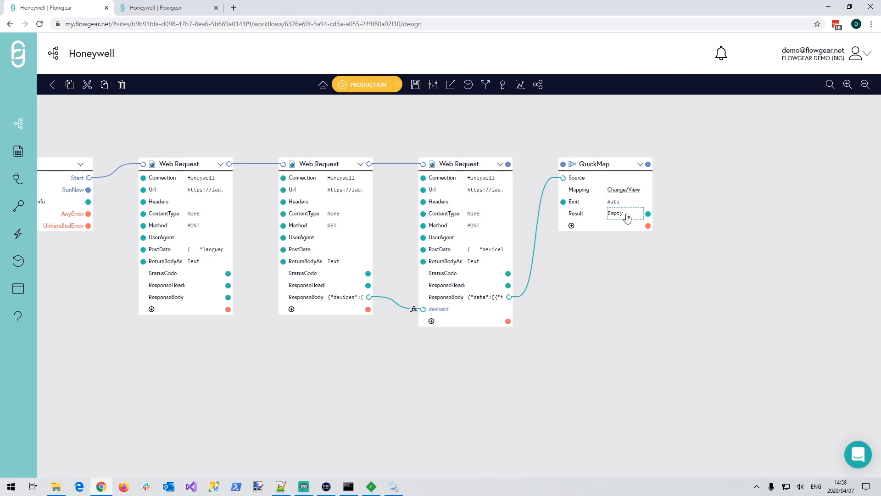
left_click(626, 213)
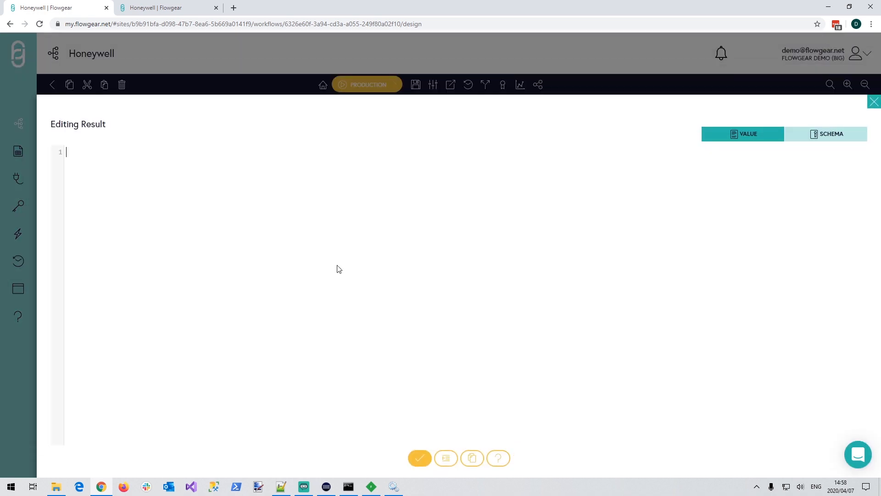
left_click(873, 102)
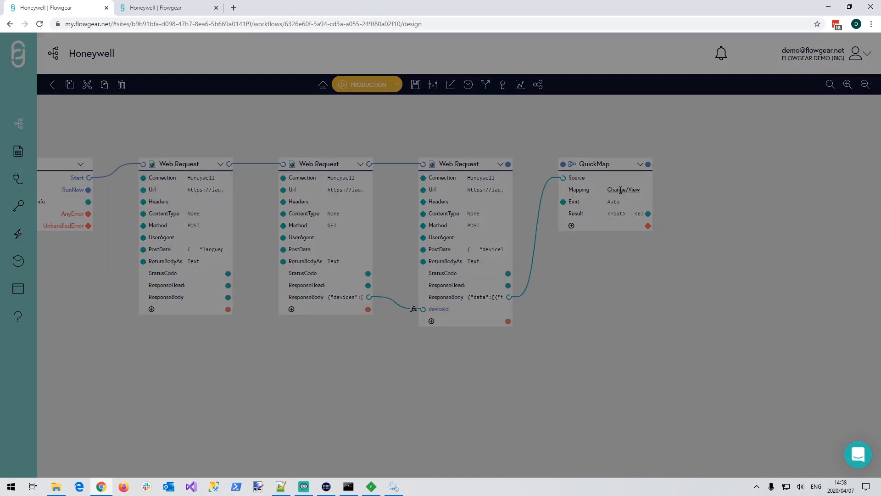
left_click(623, 190)
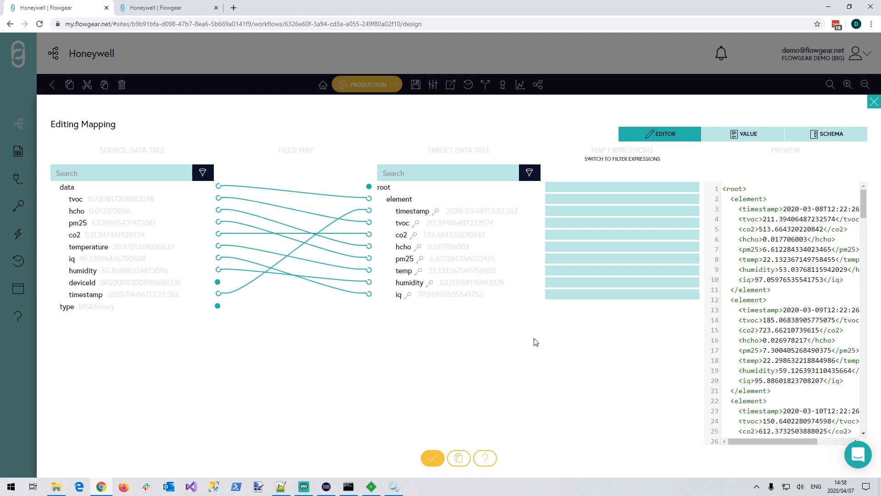
mouse_move(443, 438)
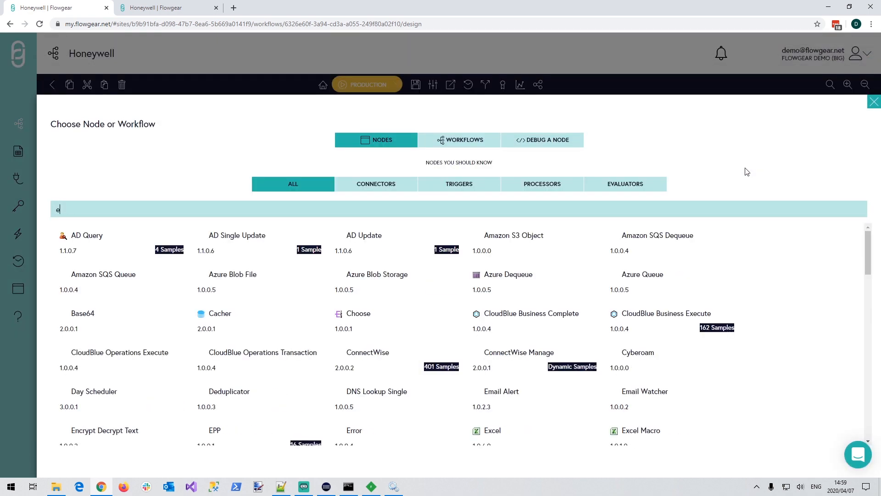
Add a Smart-formatted Excel node and a Variable Bar with a File variable 'Report' (xlsx).
left_click(875, 102)
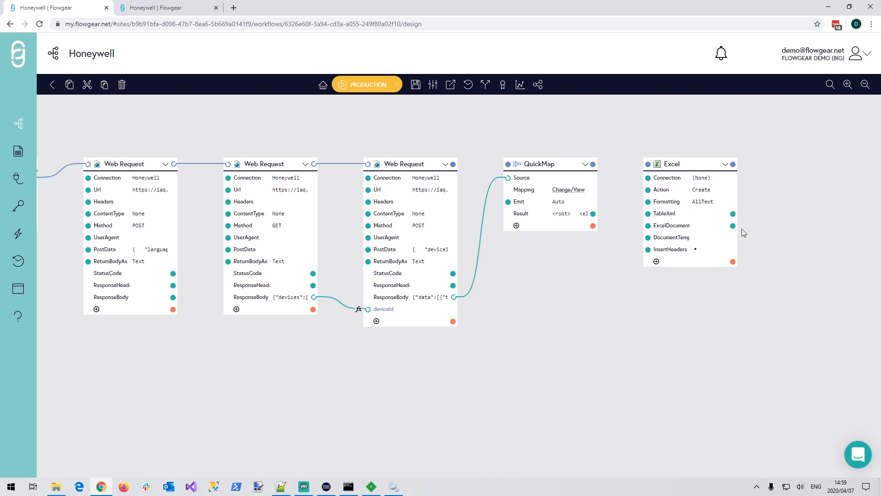
left_click(702, 201)
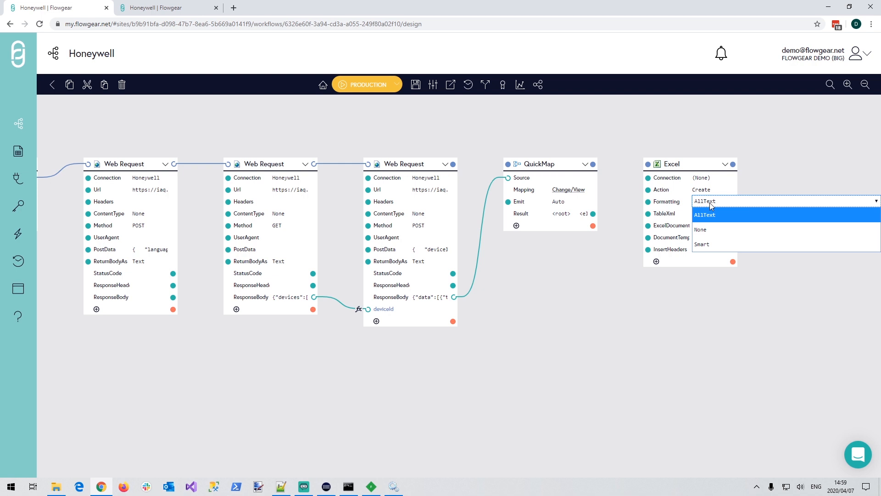
mouse_move(702, 244)
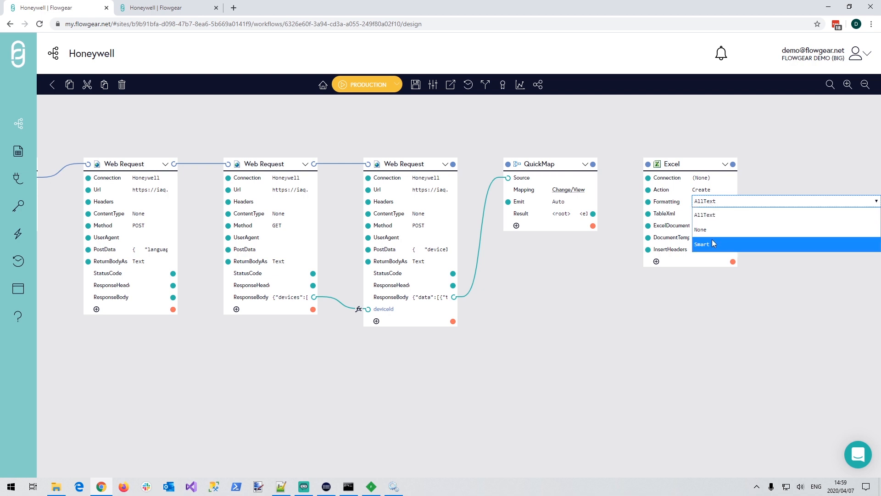
left_click(703, 243)
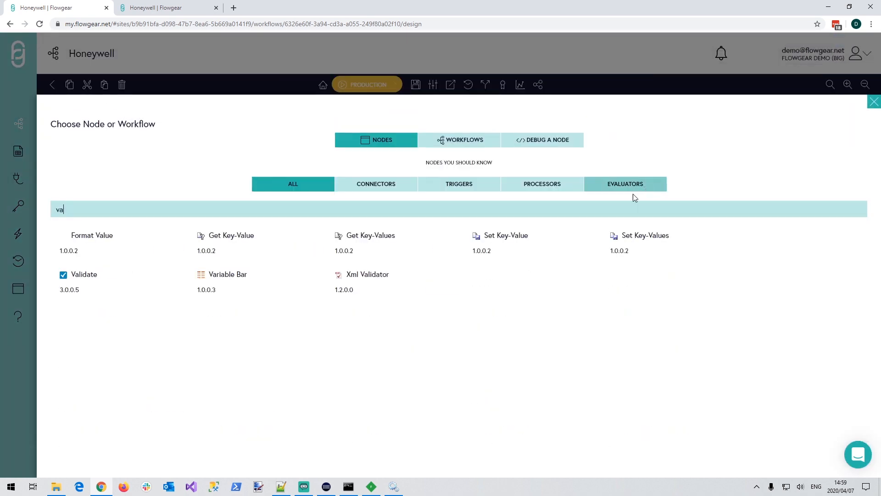
left_click(228, 275)
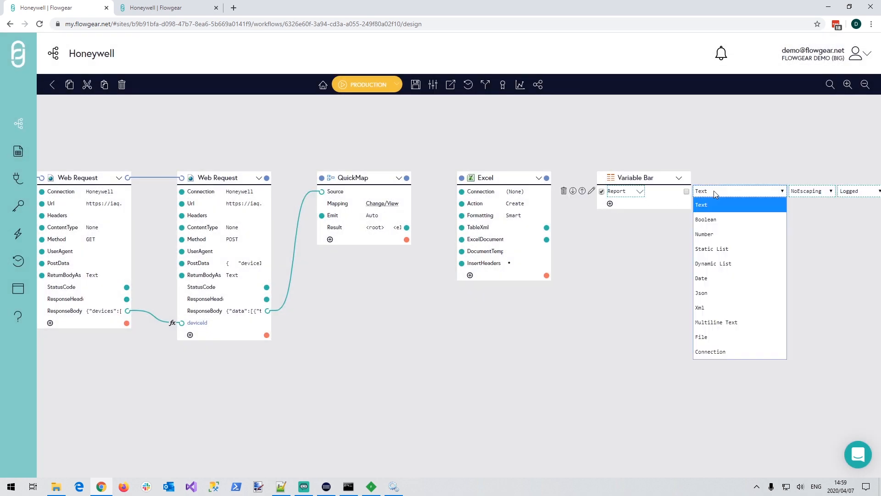
left_click(701, 336)
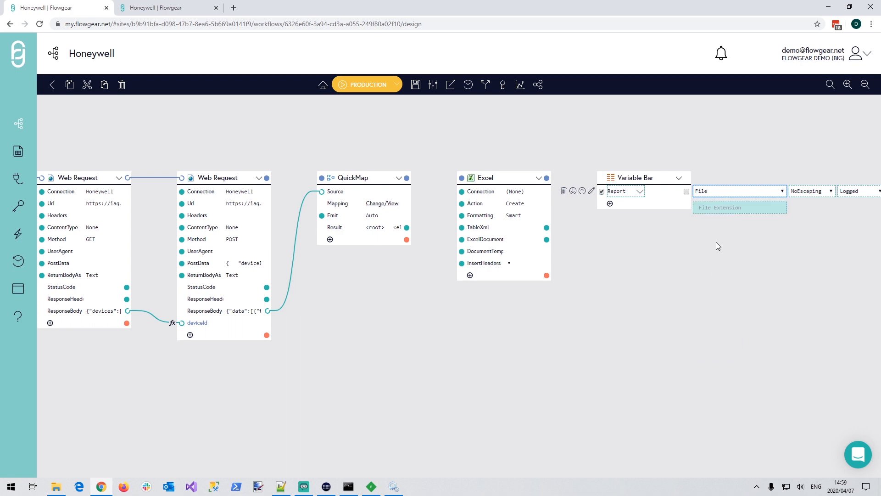
type("xlsx")
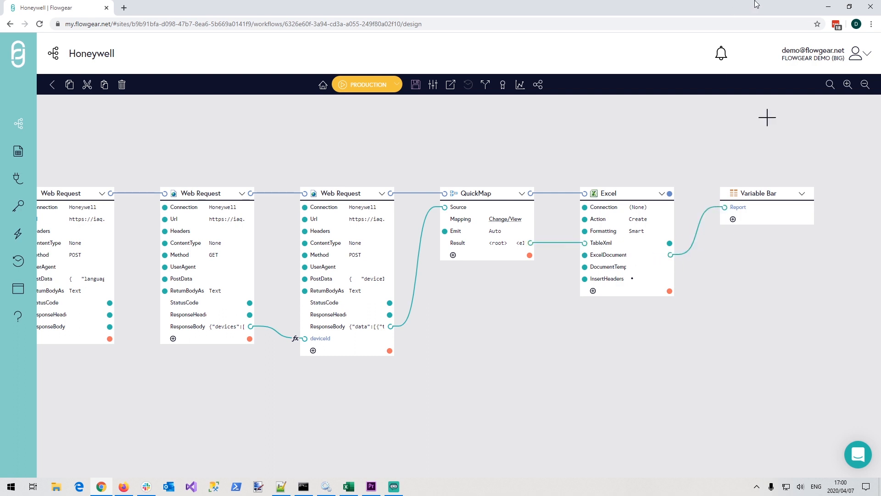
Run the workflow, download the Report file from the Start step's output, and open it.
left_click(367, 85)
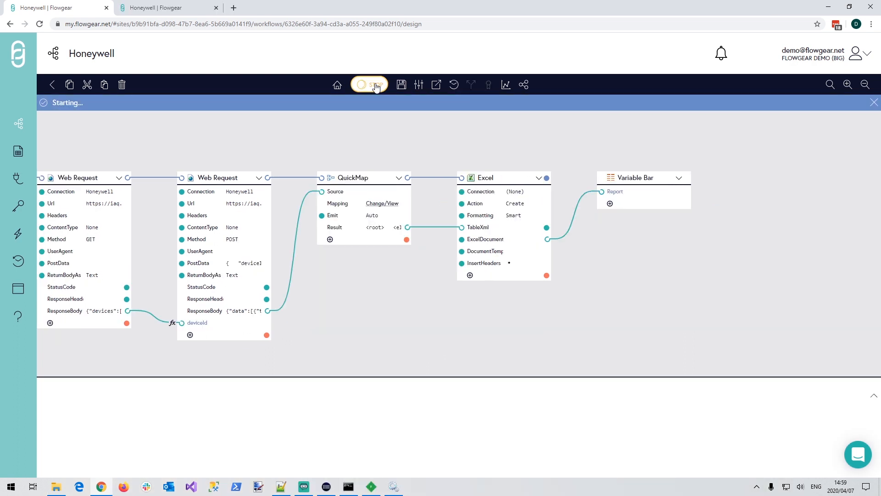
left_click(368, 84)
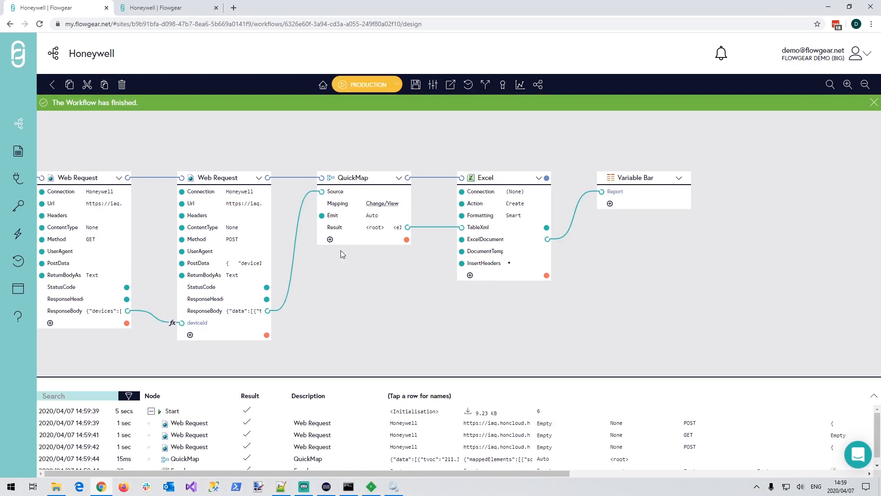
left_click(172, 411)
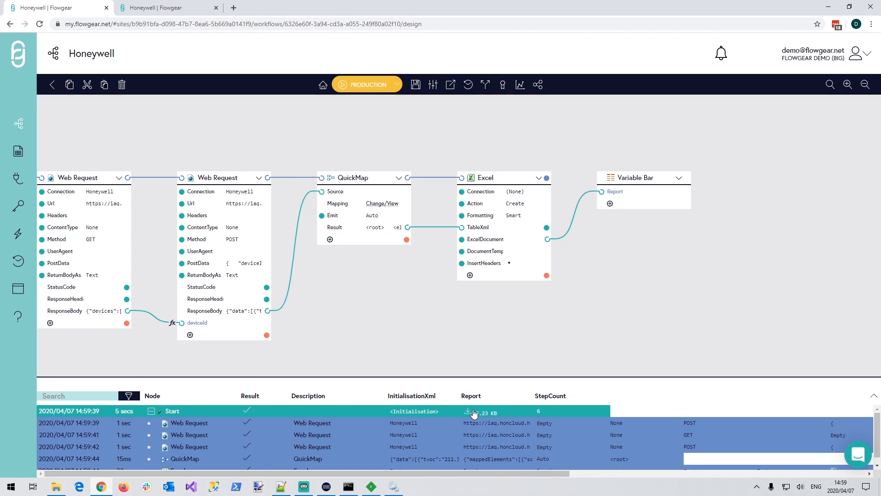
left_click(468, 412)
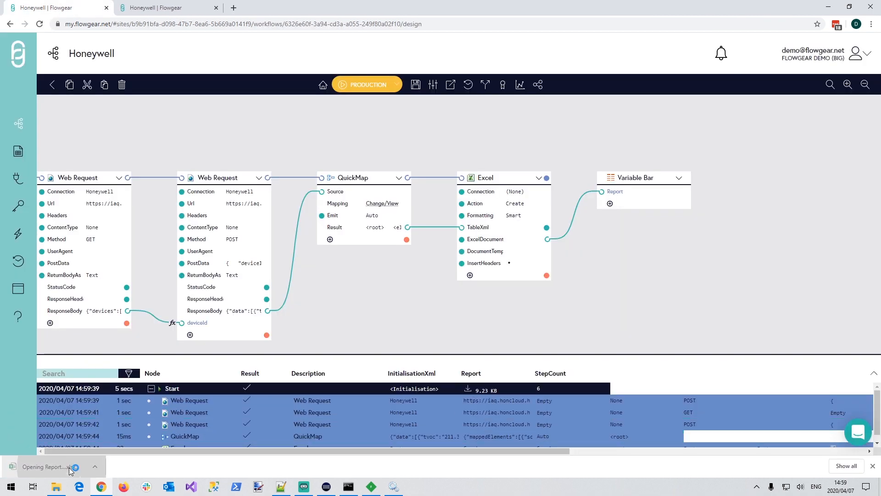
left_click(47, 466)
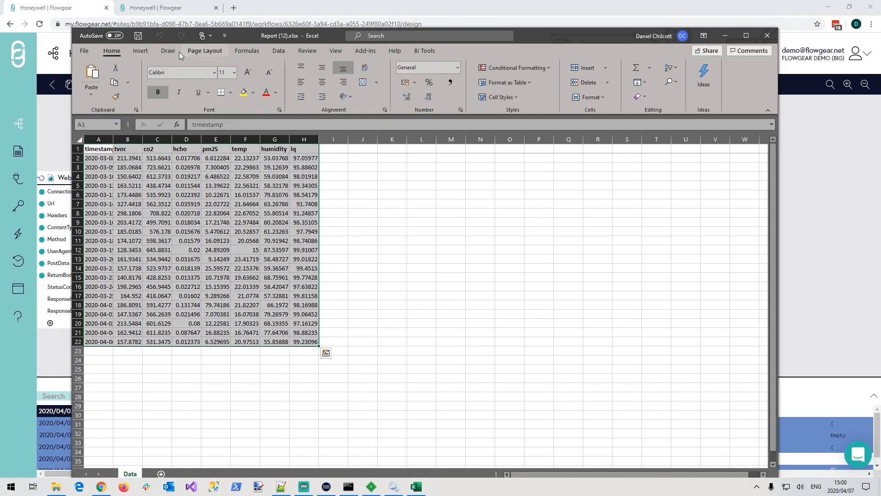
Insert a 2-D line chart of the readings and enlarge it across the sheet.
left_click(140, 51)
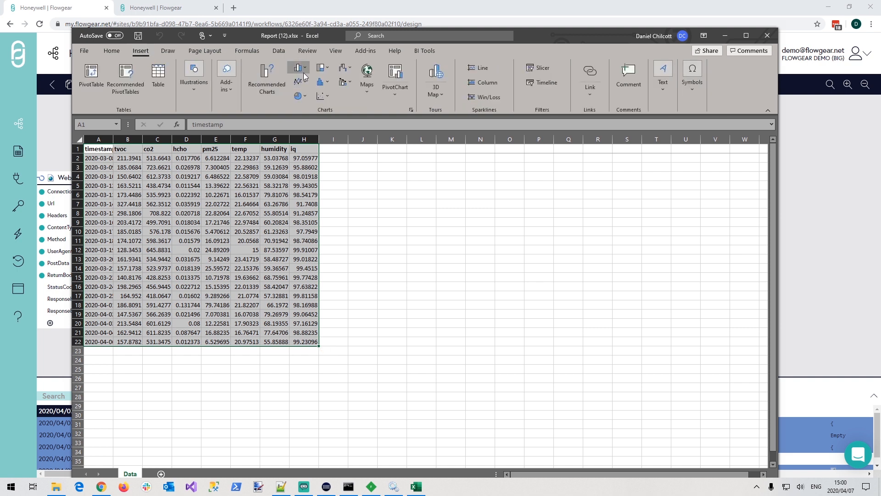
left_click(298, 71)
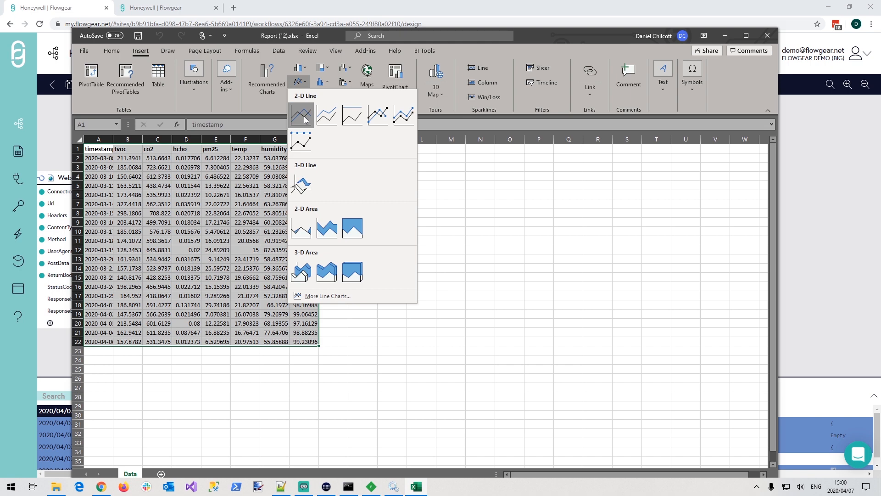
left_click(302, 116)
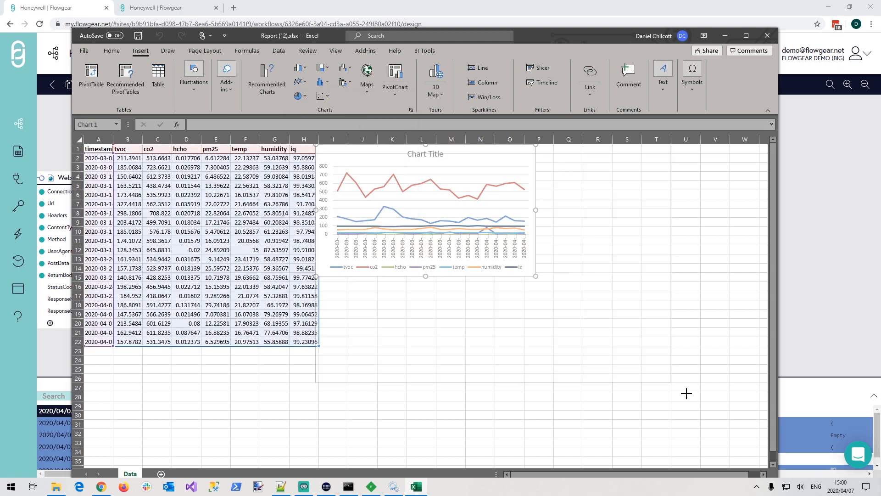
left_click(425, 211)
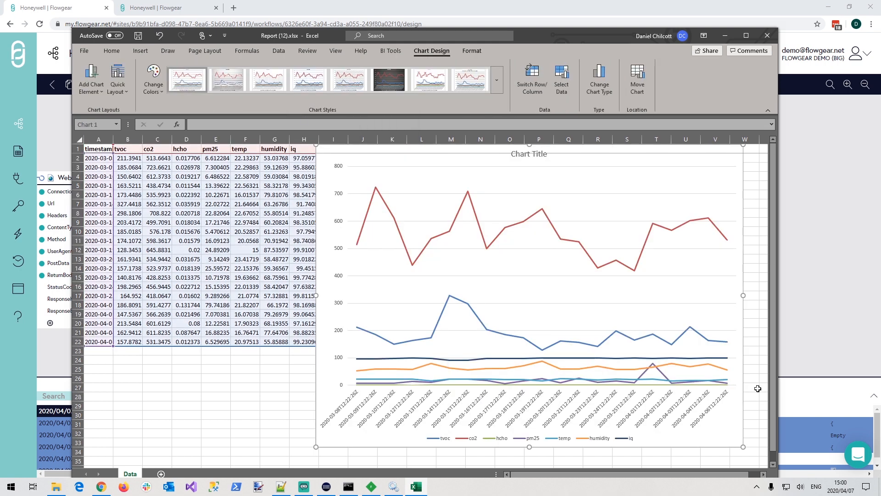